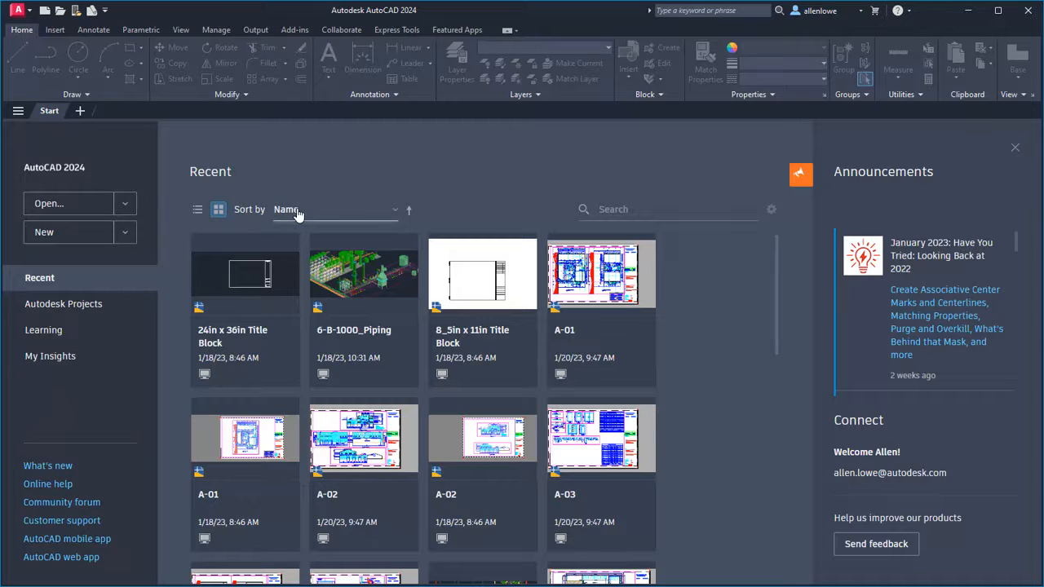
- Sort recent drawings by Last Opened and show them as a detailed list
click(335, 209)
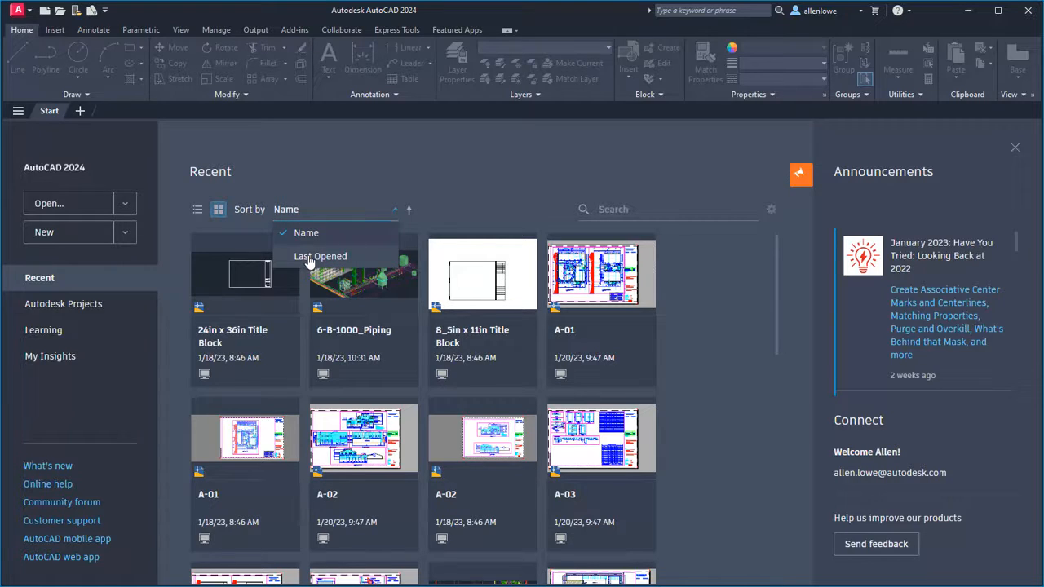
click(320, 256)
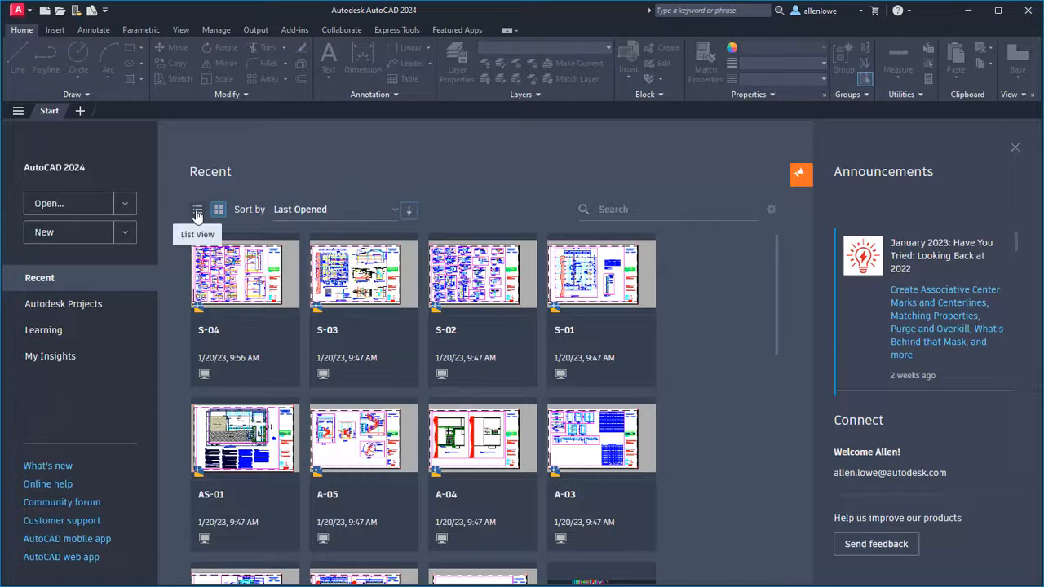
click(196, 210)
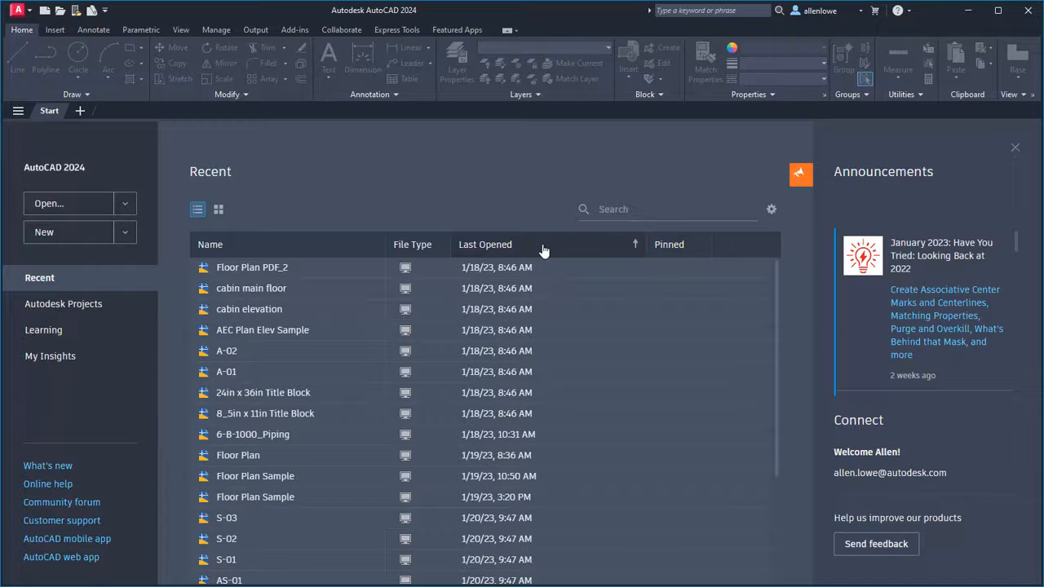
- Search recent drawings for 'floor', clear it, and return to thumbnail view
click(653, 209)
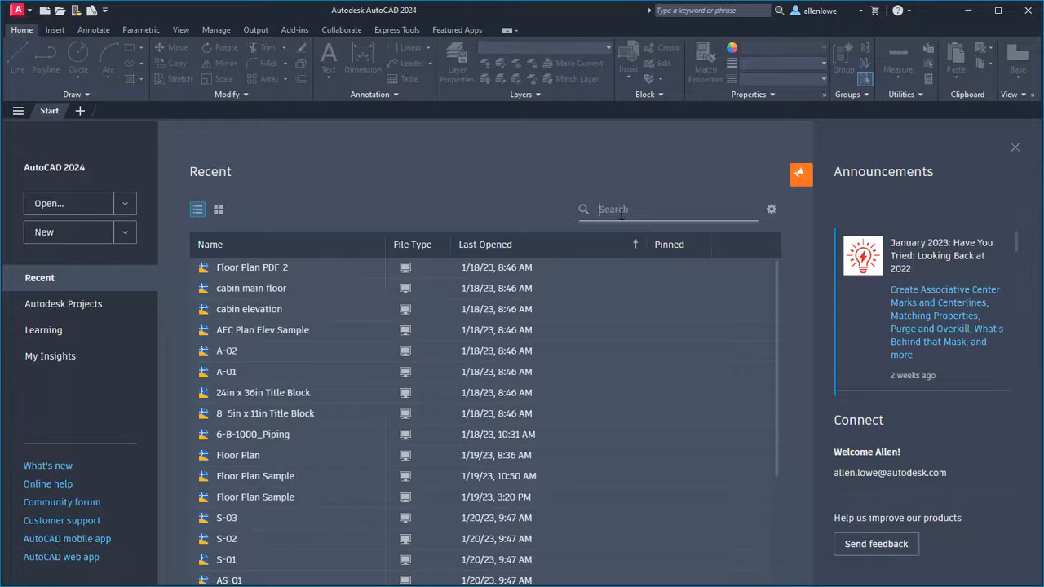
text(floor)
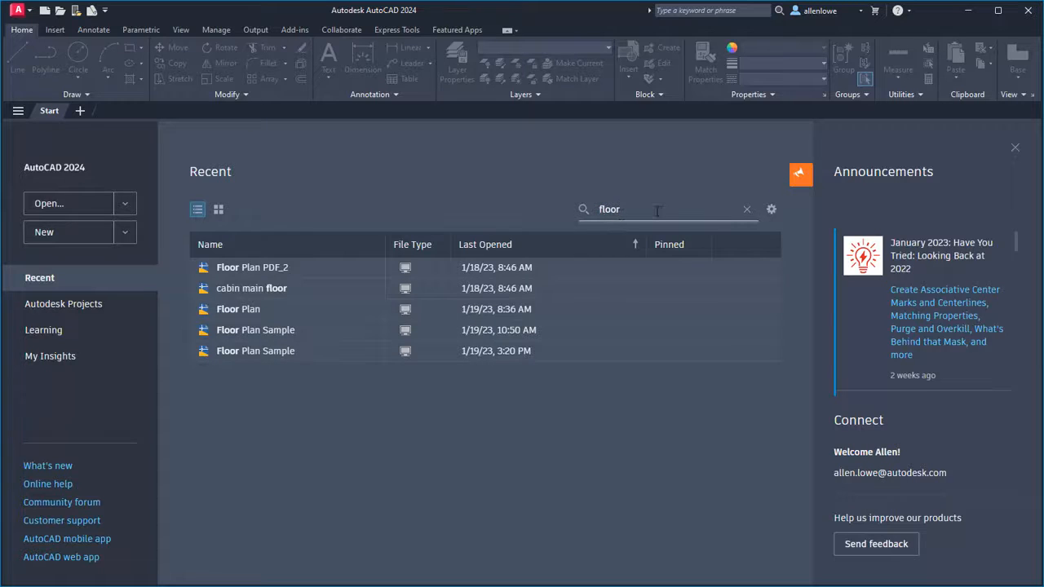
mouse_move(747, 210)
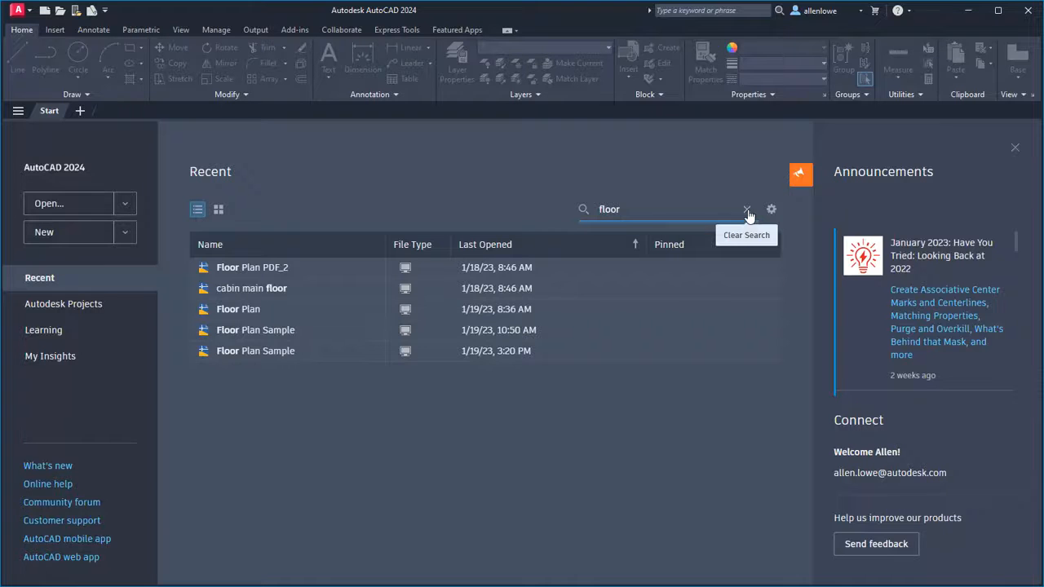
click(746, 209)
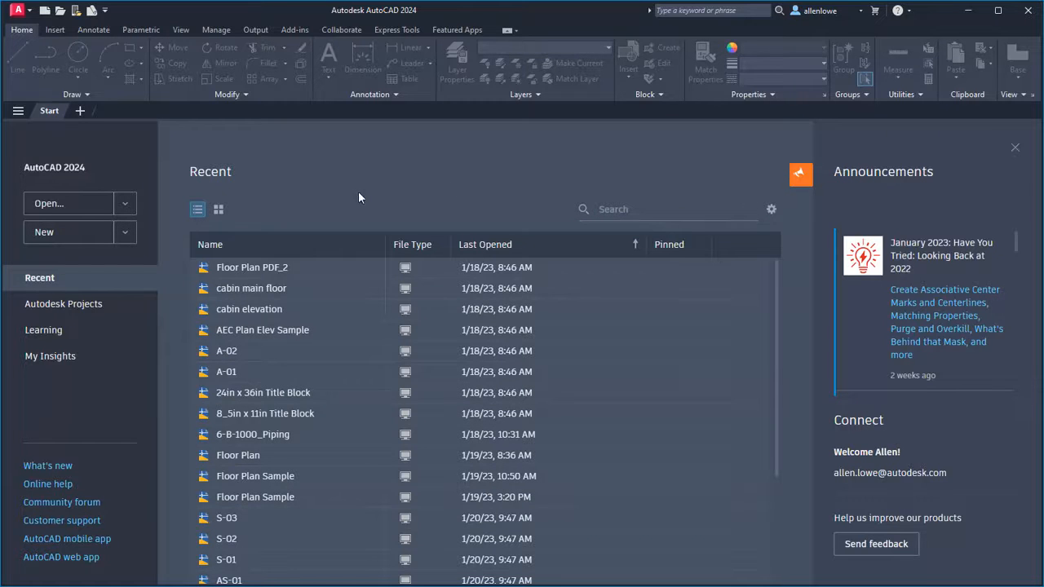
mouse_move(219, 210)
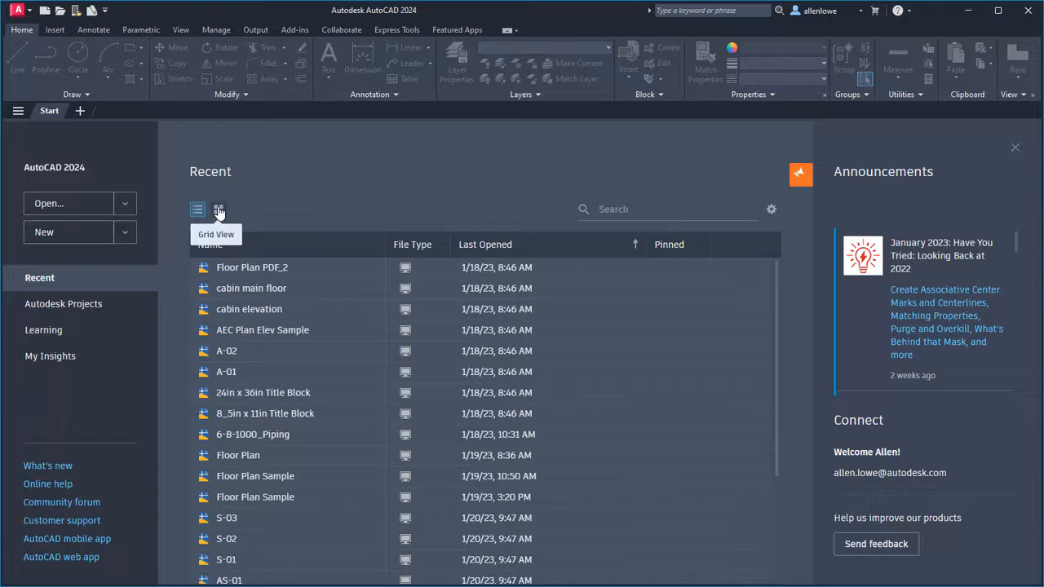
click(219, 210)
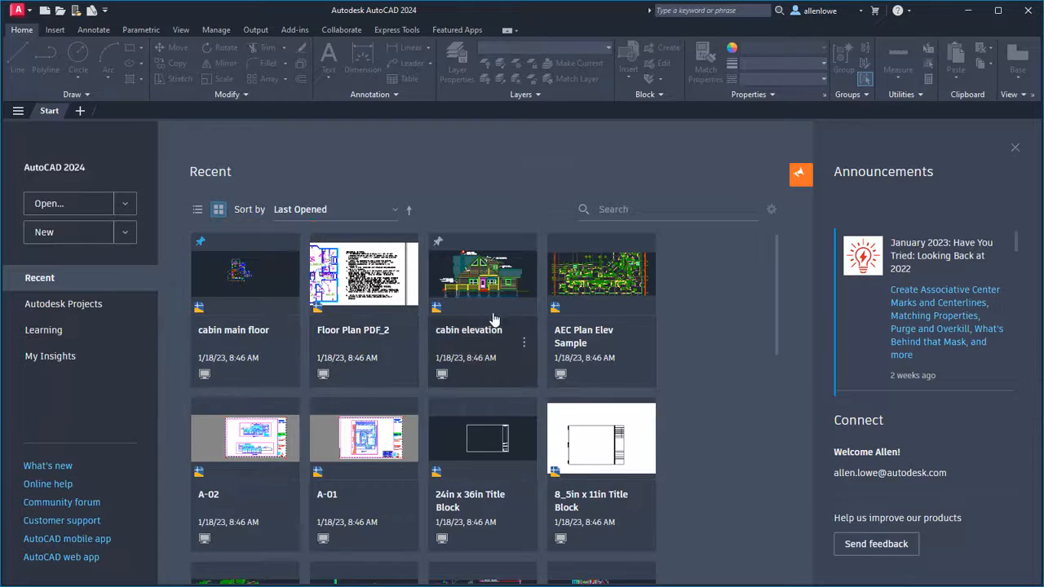
mouse_move(526, 349)
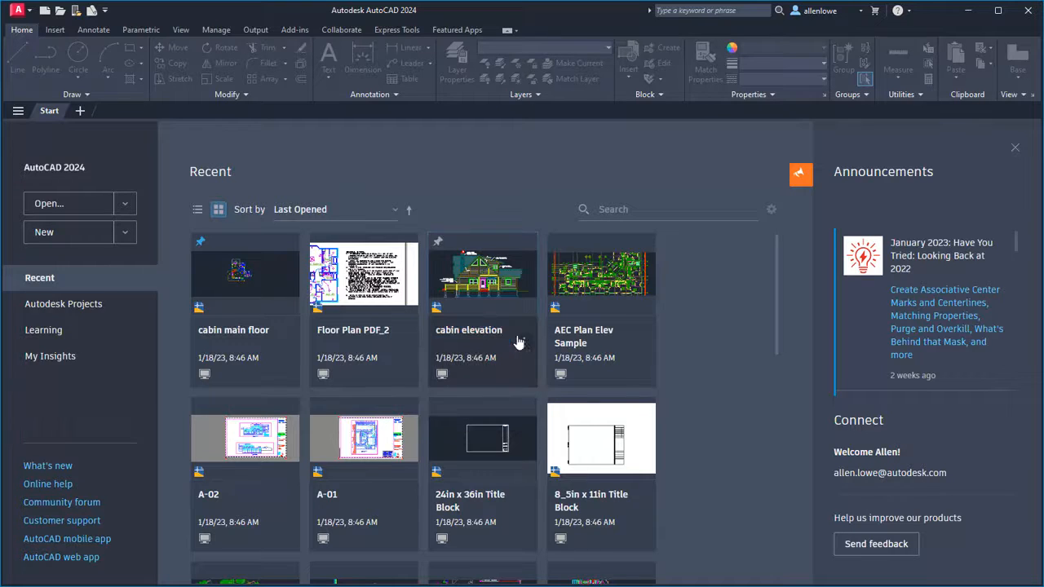
right_click(483, 273)
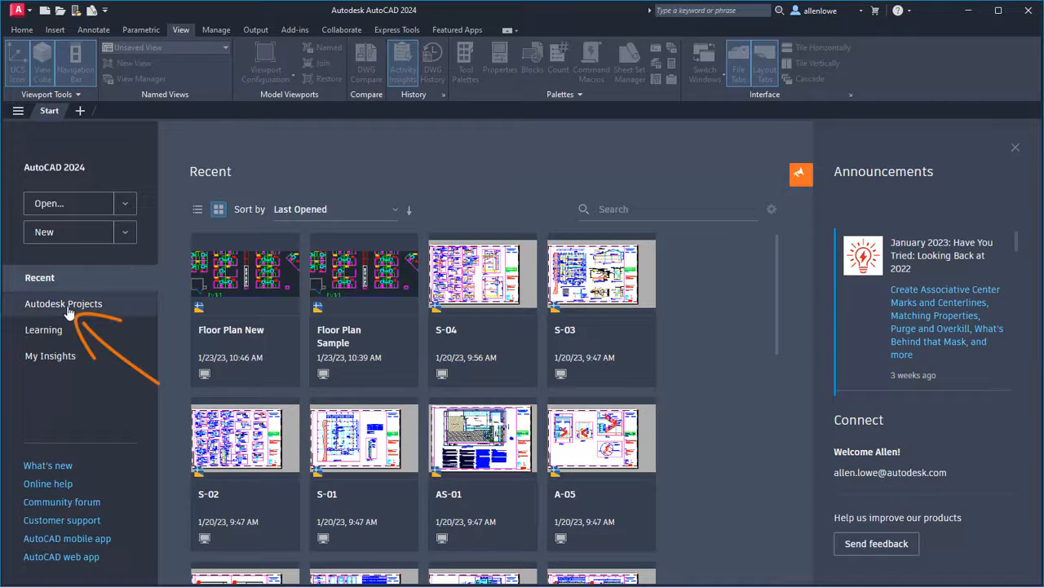
- Browse Autodesk Projects, expand Civil Sample, and open Floor Plan Sample
click(64, 304)
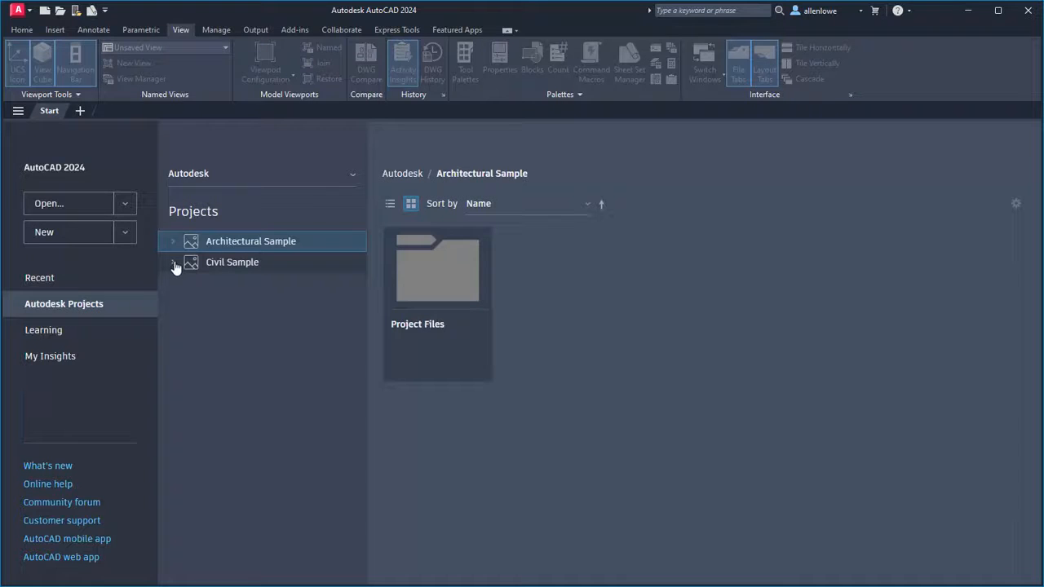
click(173, 262)
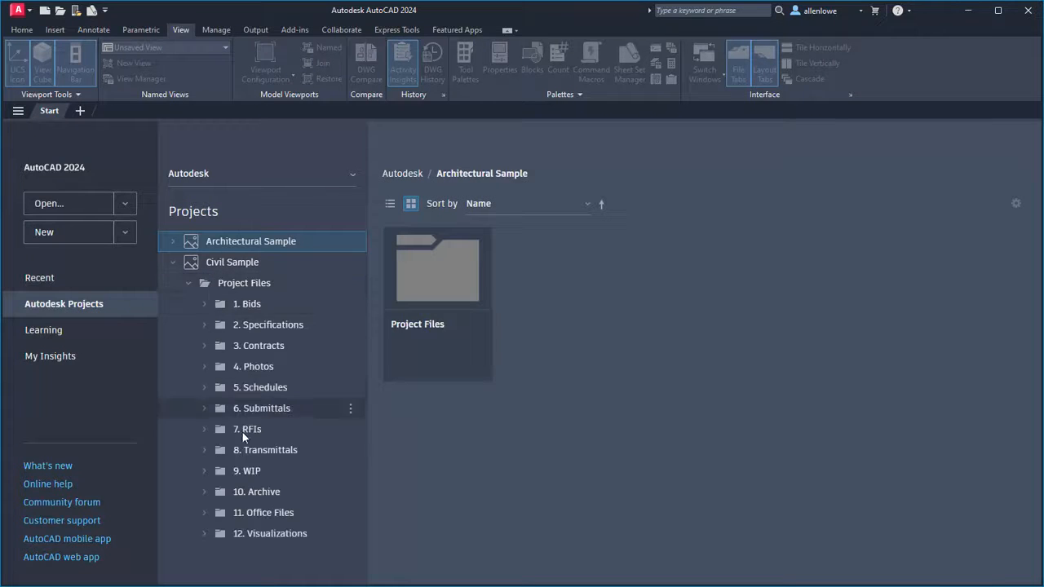
click(248, 471)
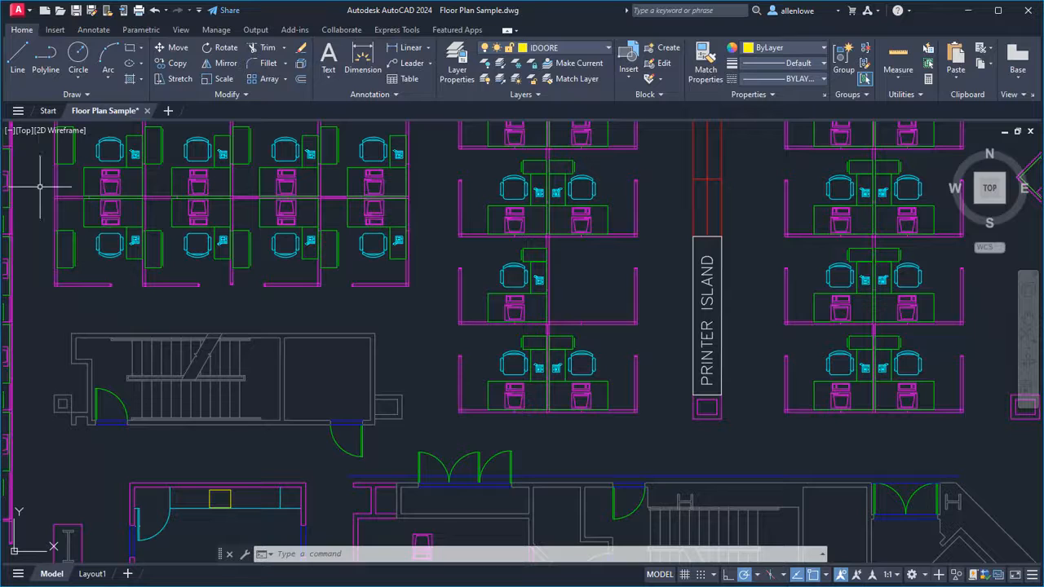
- Review the open drawings list and the layouts list
click(18, 110)
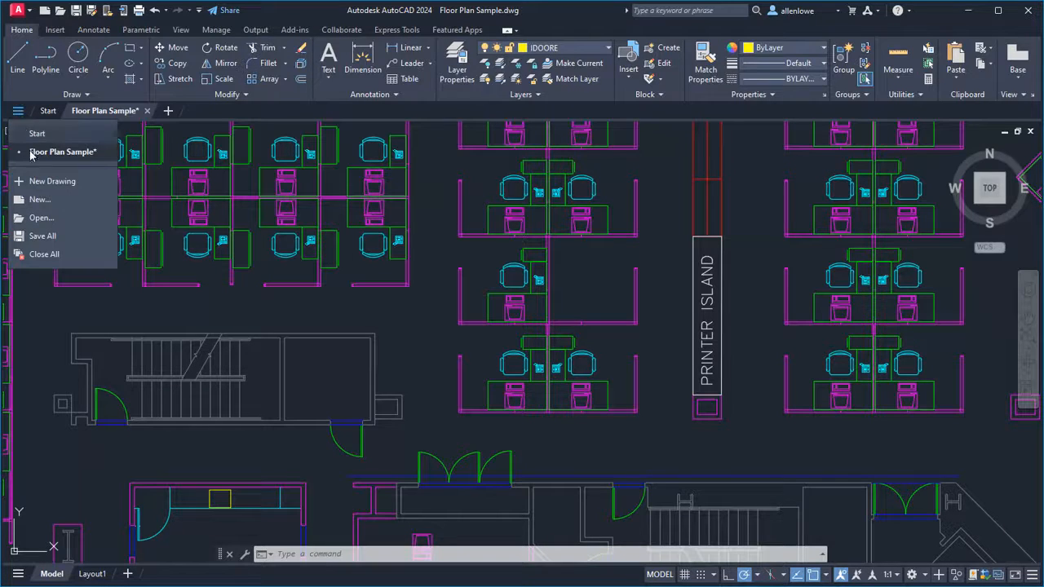
mouse_move(35, 288)
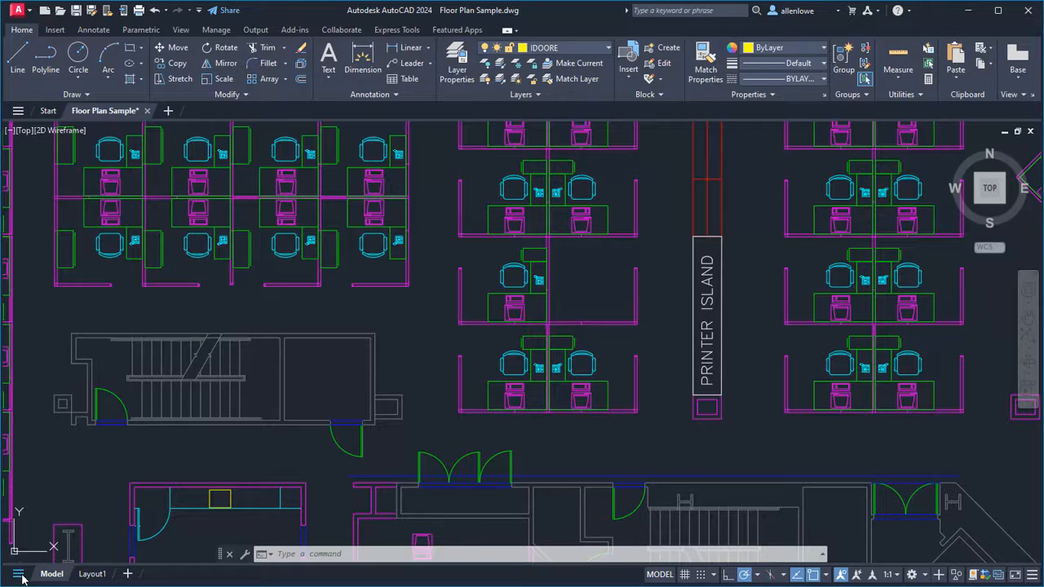
right_click(18, 573)
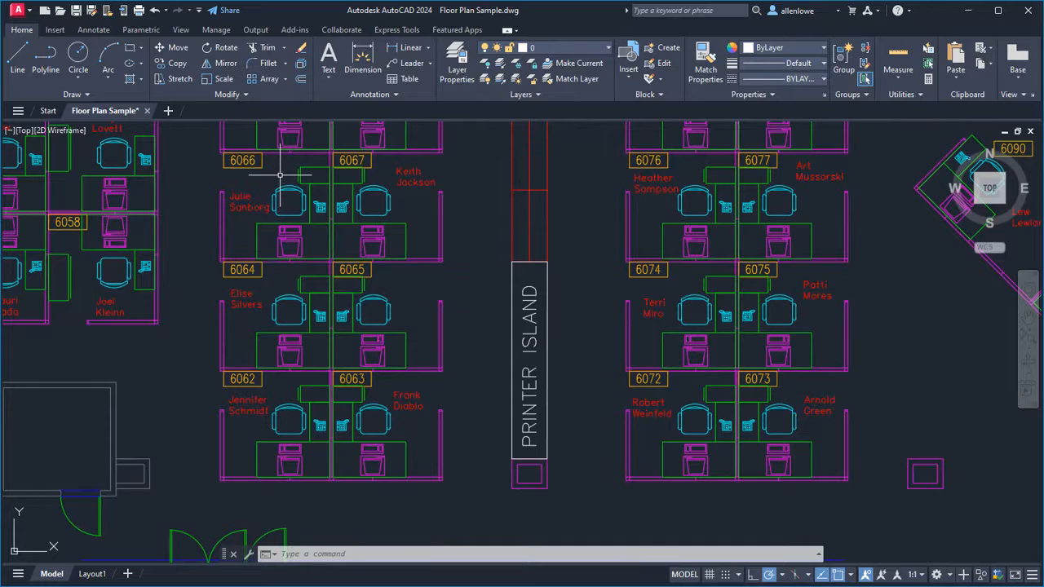
- Open Activity Insights, set the event storage folder, then run PURGE and start ERASE
click(181, 30)
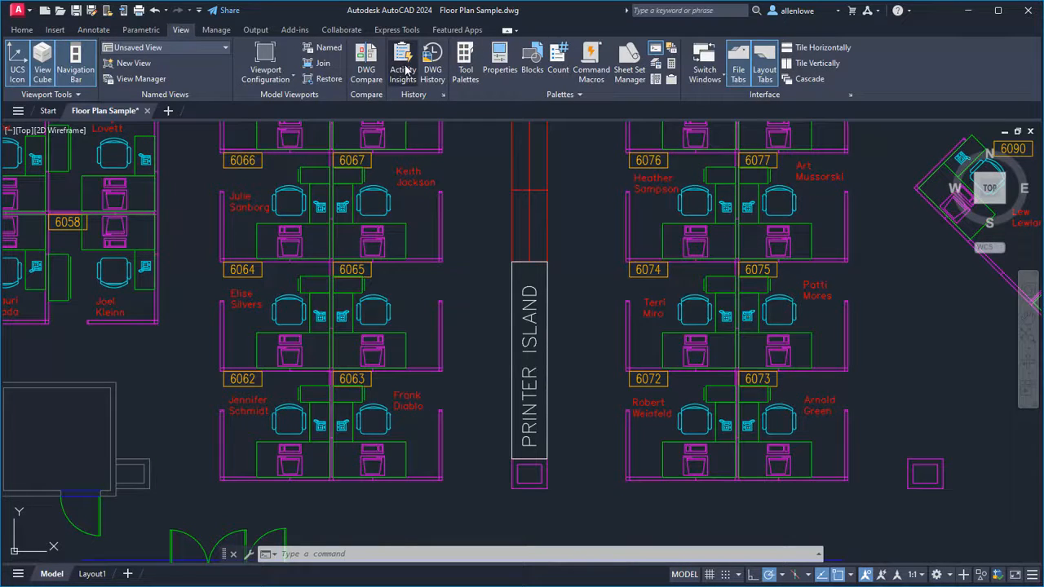
mouse_move(402, 62)
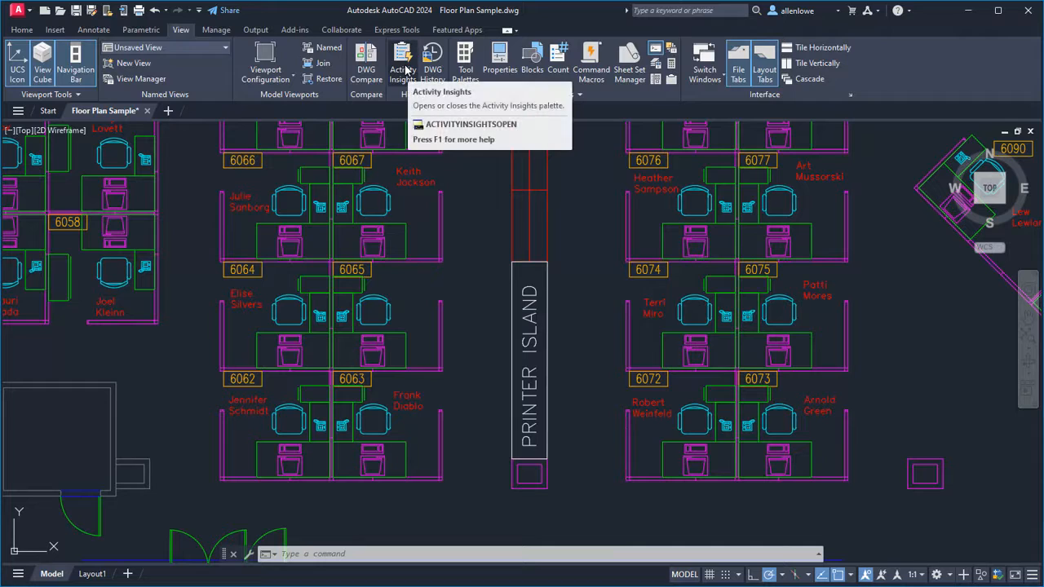
click(401, 63)
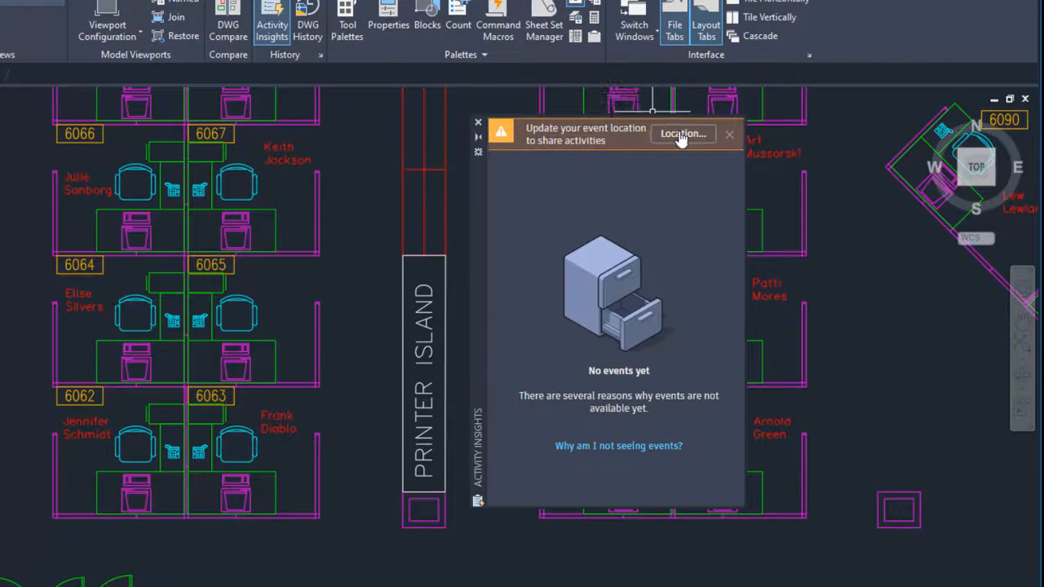
click(683, 133)
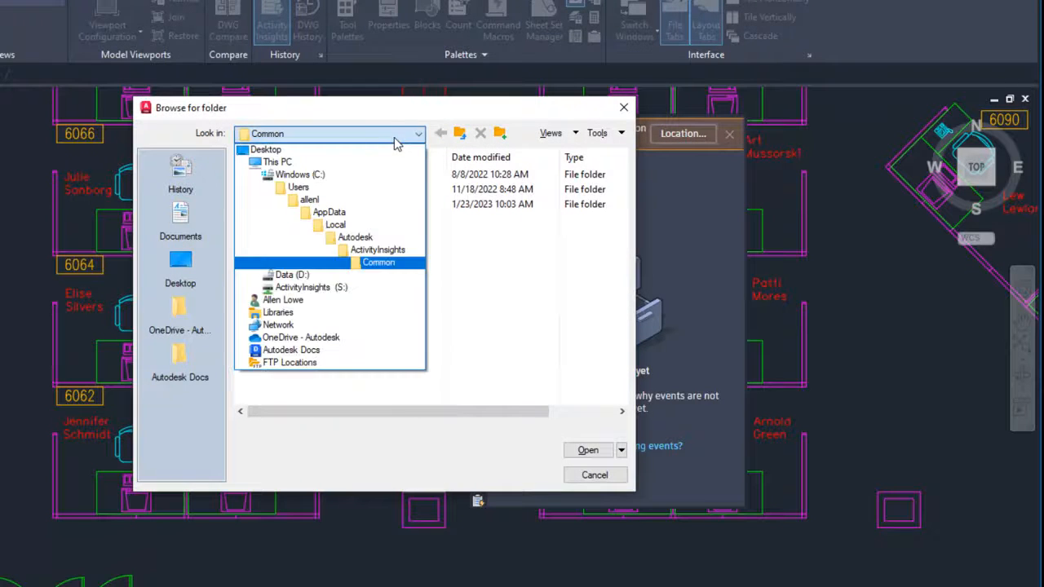
click(305, 288)
text(PURGE)
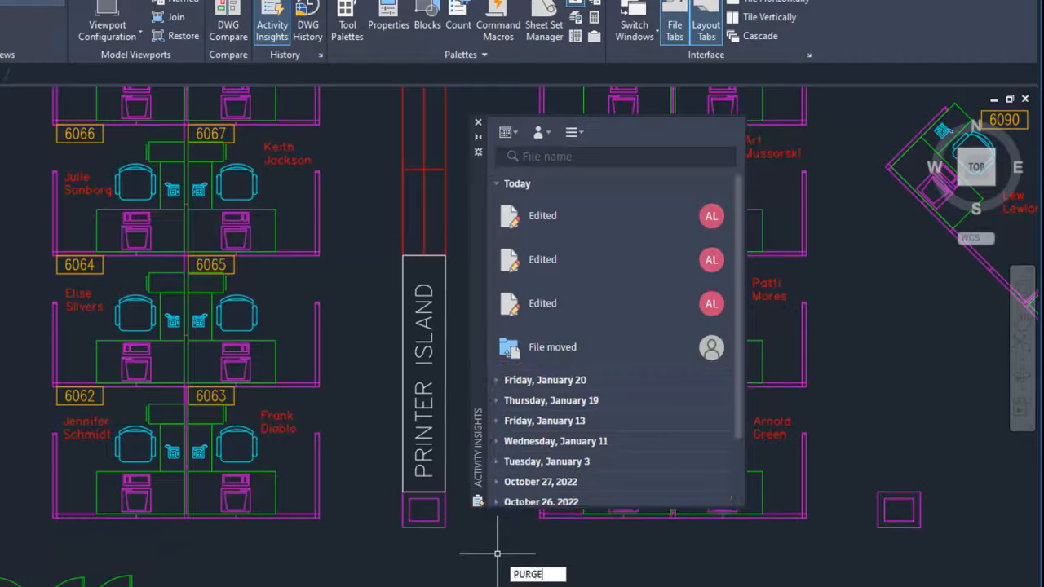
key(Return)
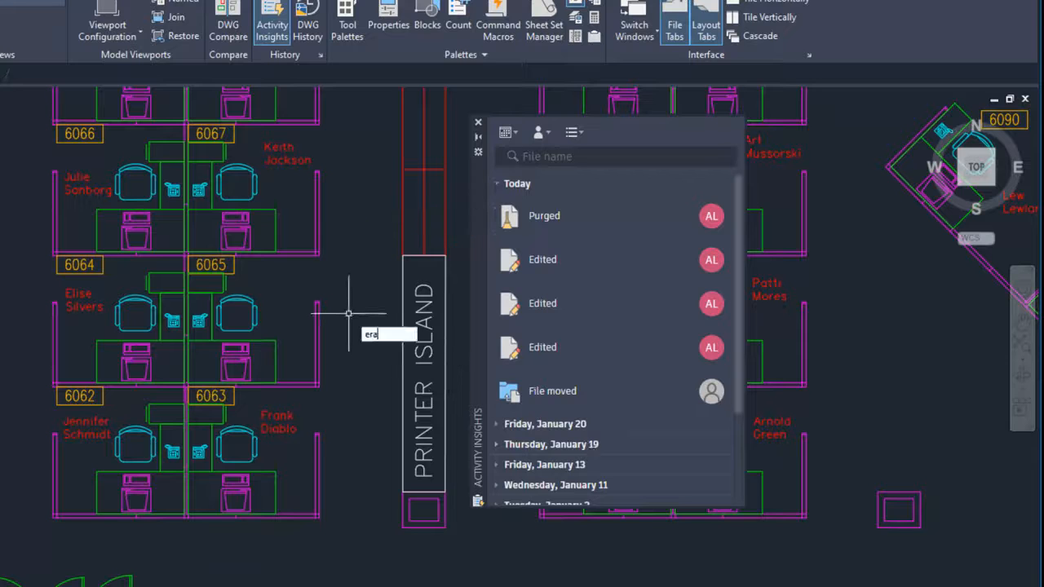
key(Return)
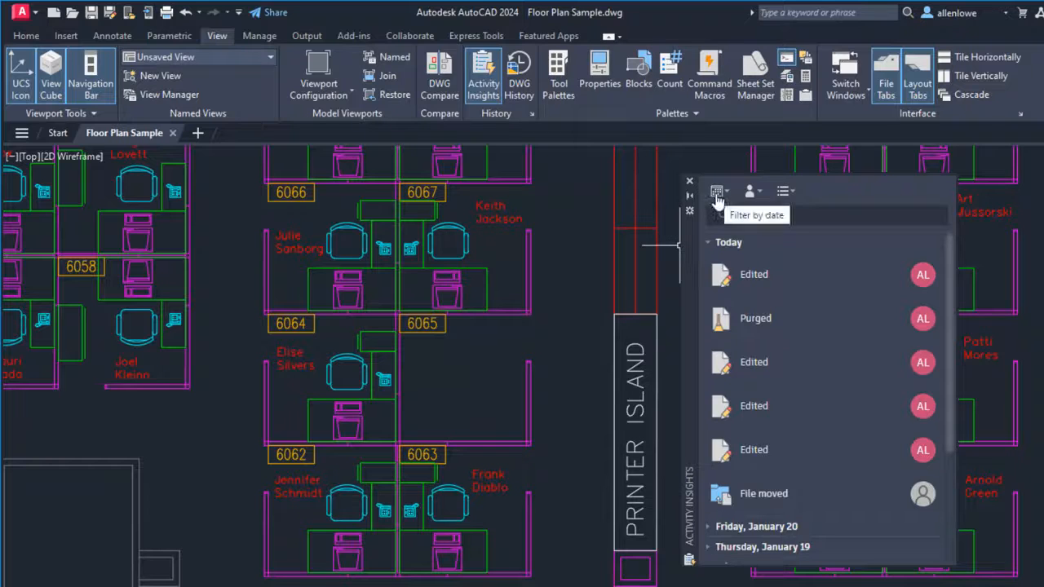
mouse_move(749, 191)
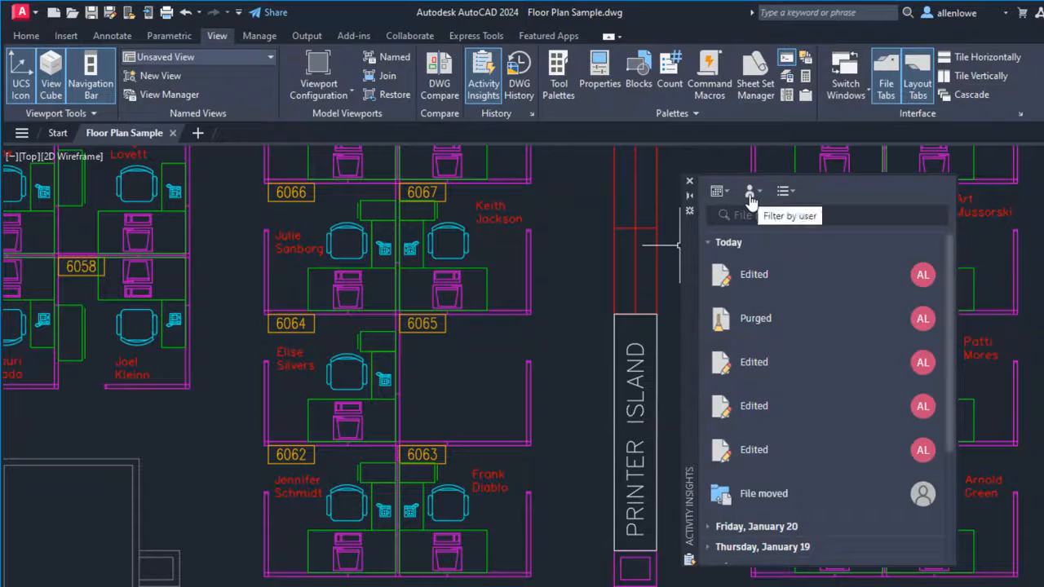
mouse_move(783, 191)
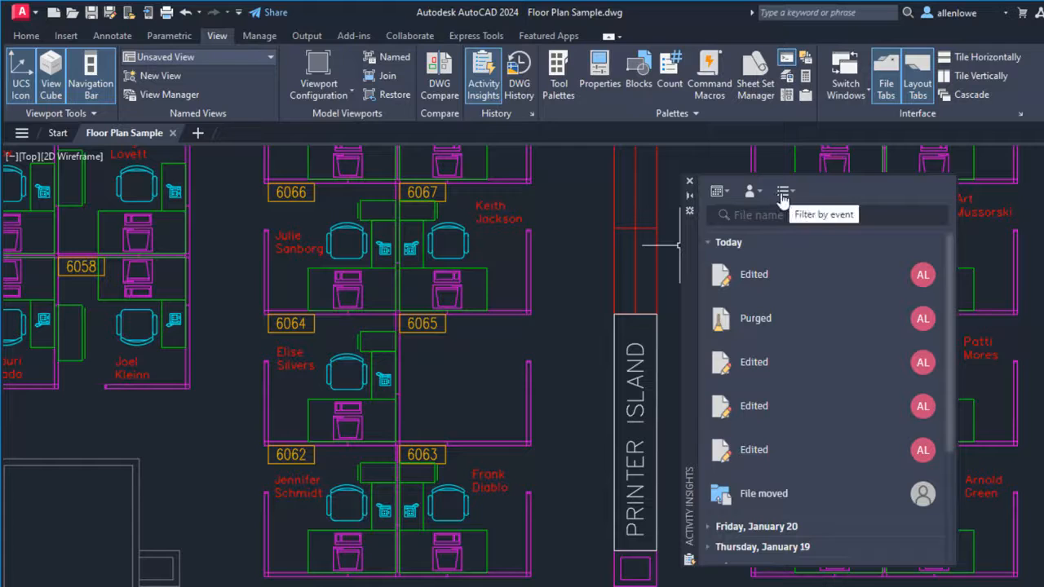
- Filter activity by Referenced a DWG, reset to All Events, then set custom dates Jan 1–14
click(783, 191)
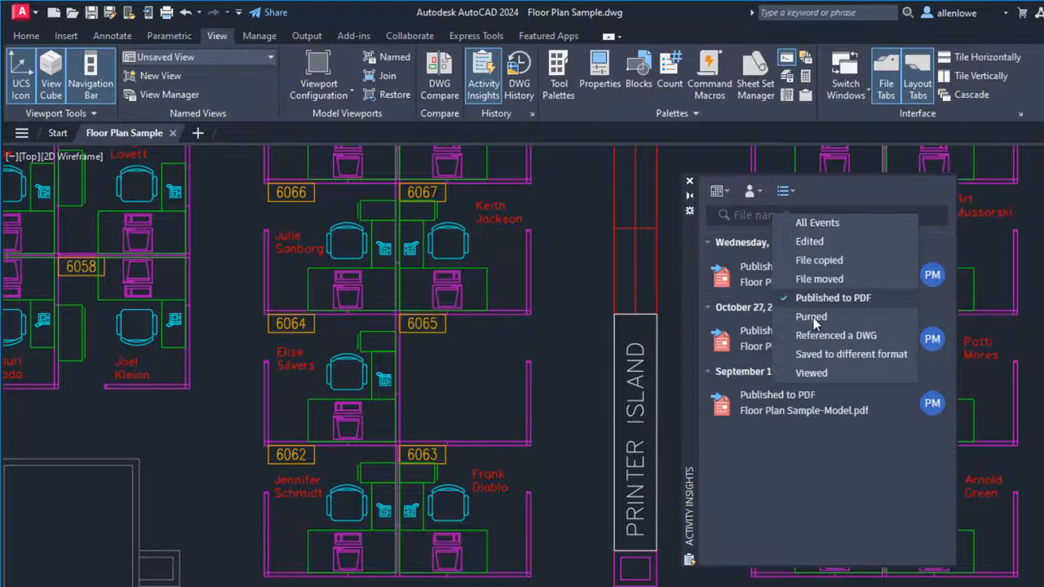
click(836, 336)
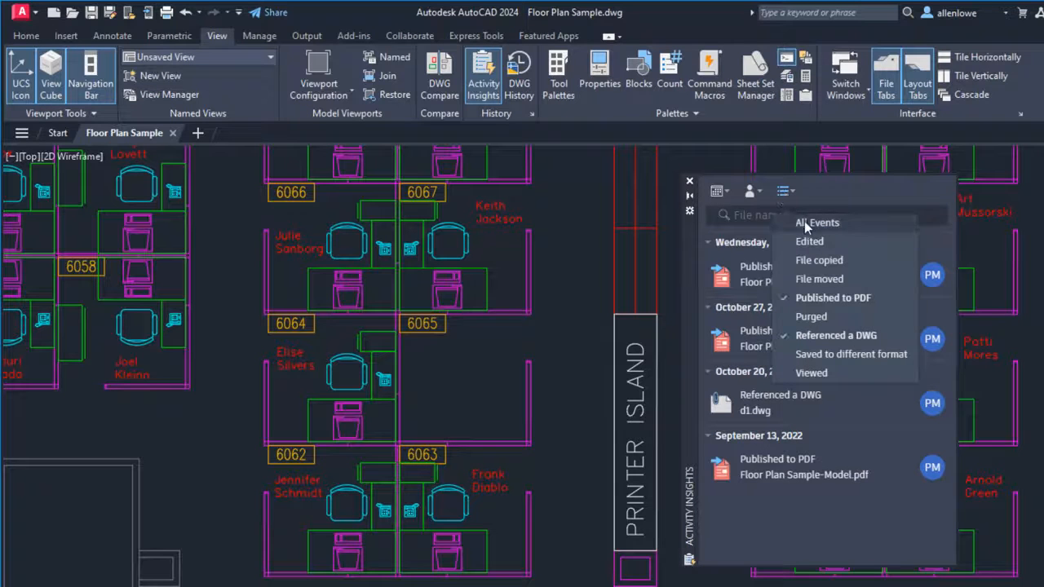
click(816, 222)
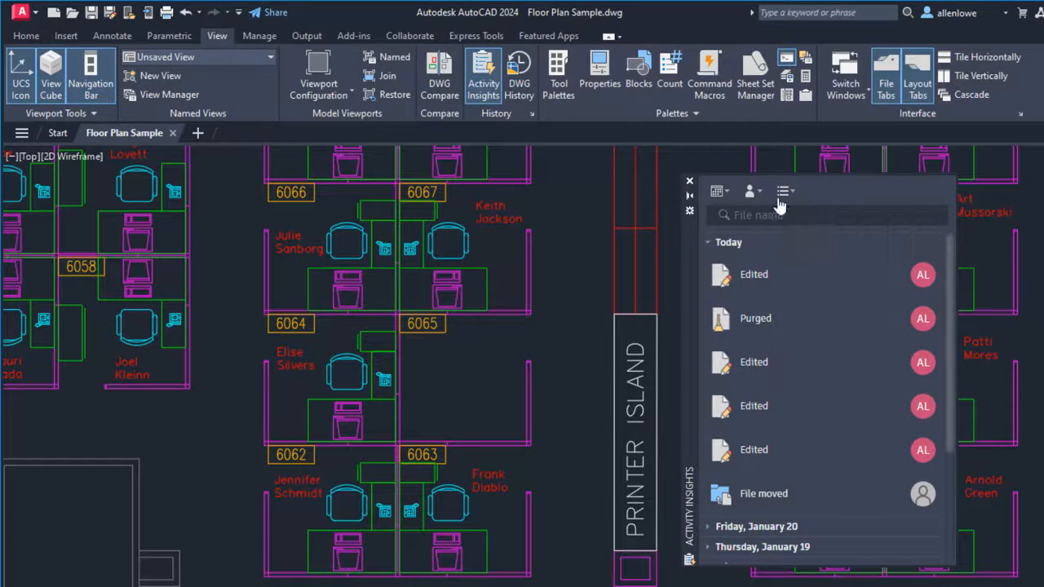
click(782, 191)
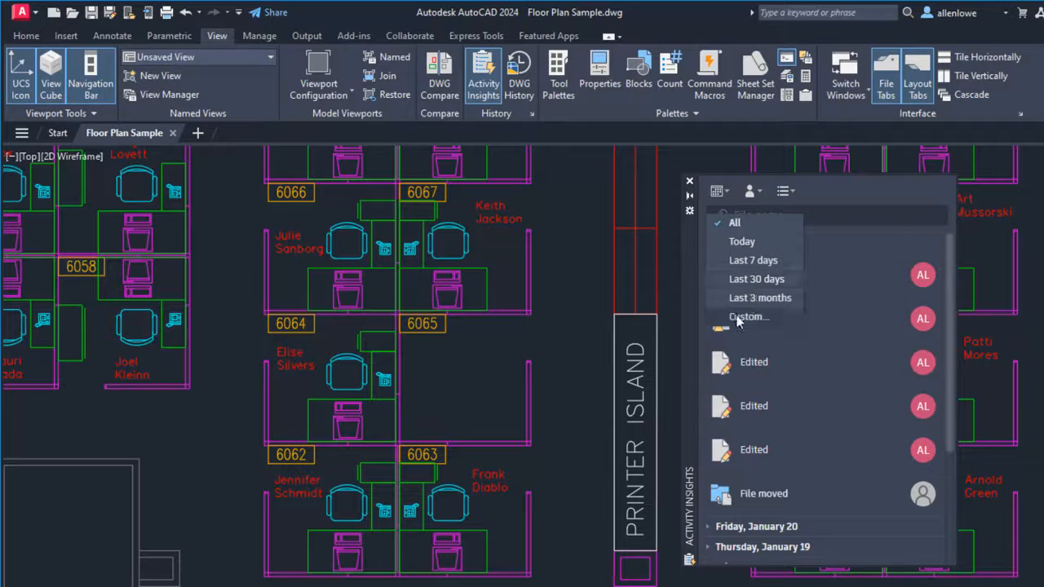
click(748, 317)
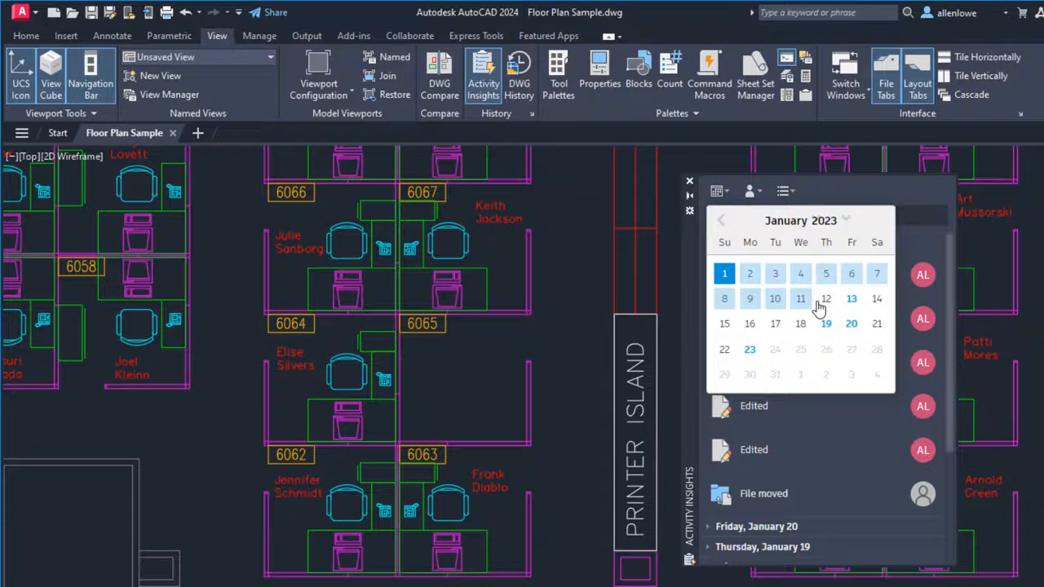
click(877, 298)
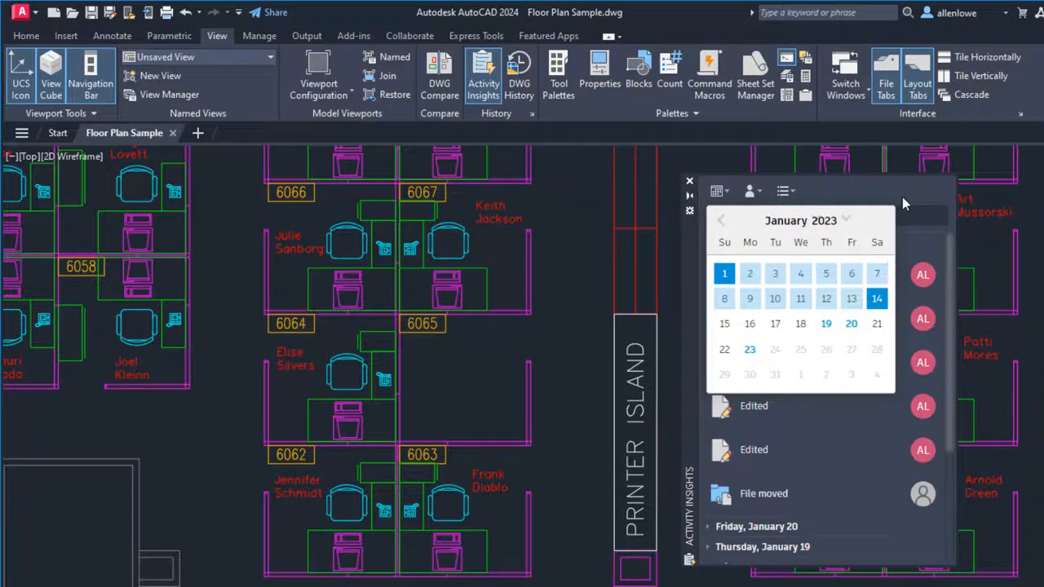
click(751, 191)
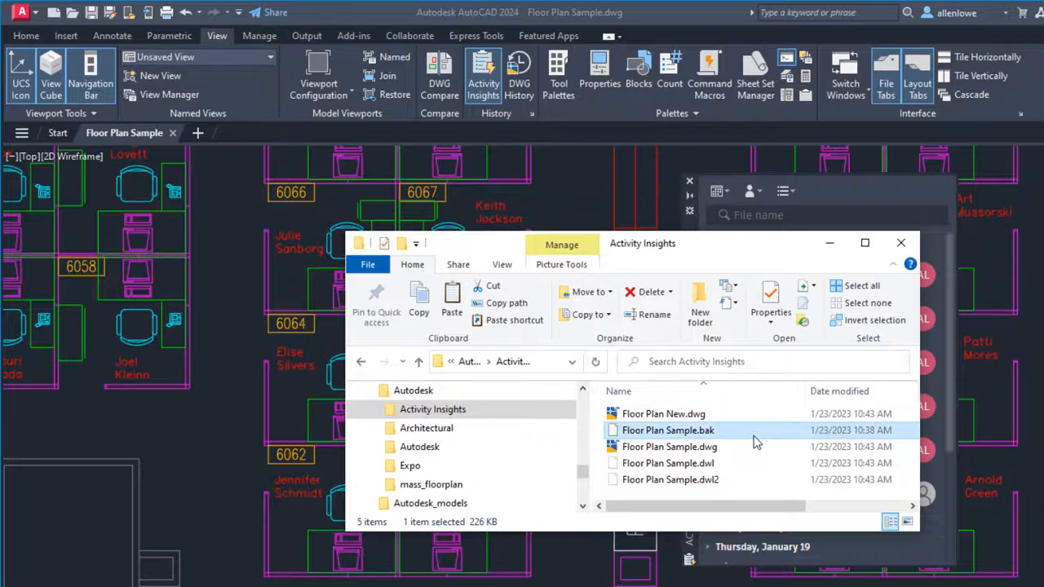
- Close File Explorer and return to the drawing
click(901, 243)
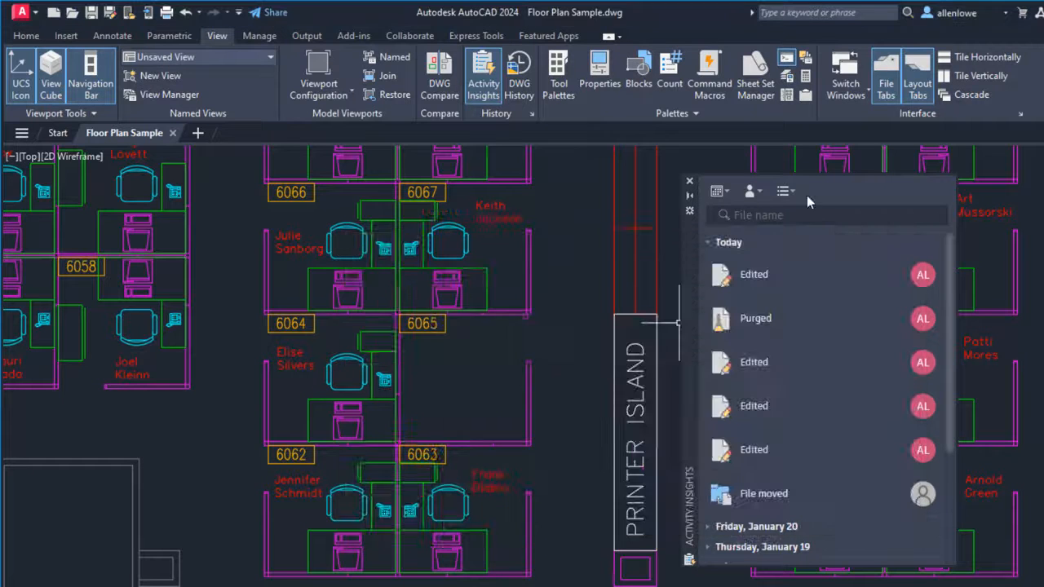
- Open Floor Plan New.dwg through the Select File dialog
click(71, 13)
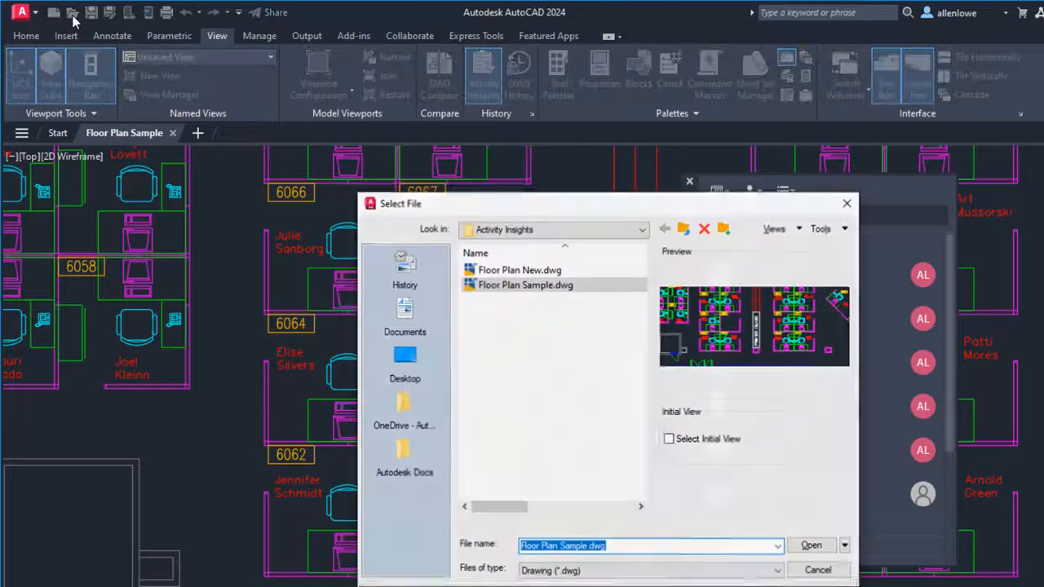
click(519, 270)
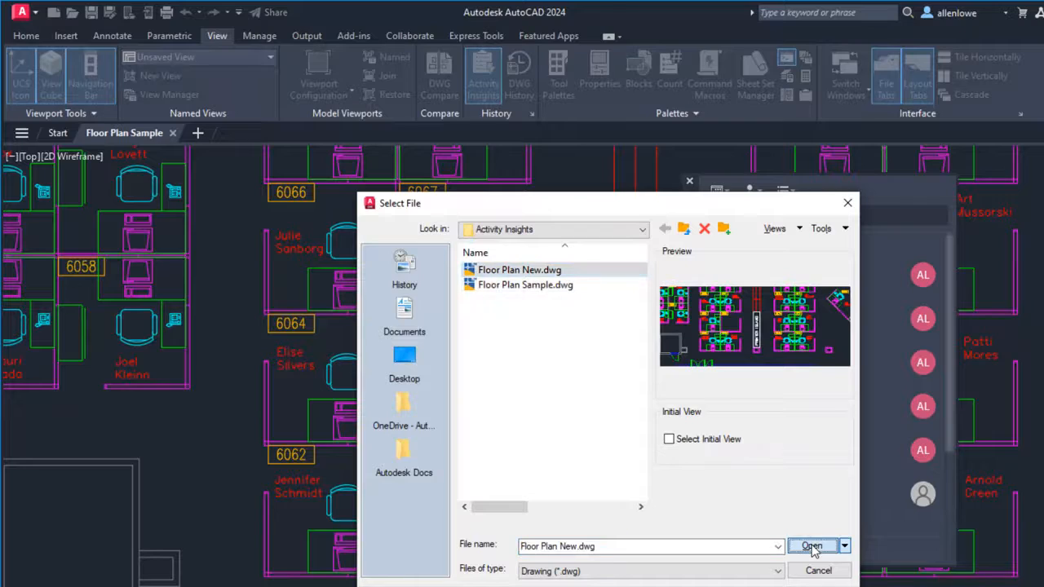
click(811, 546)
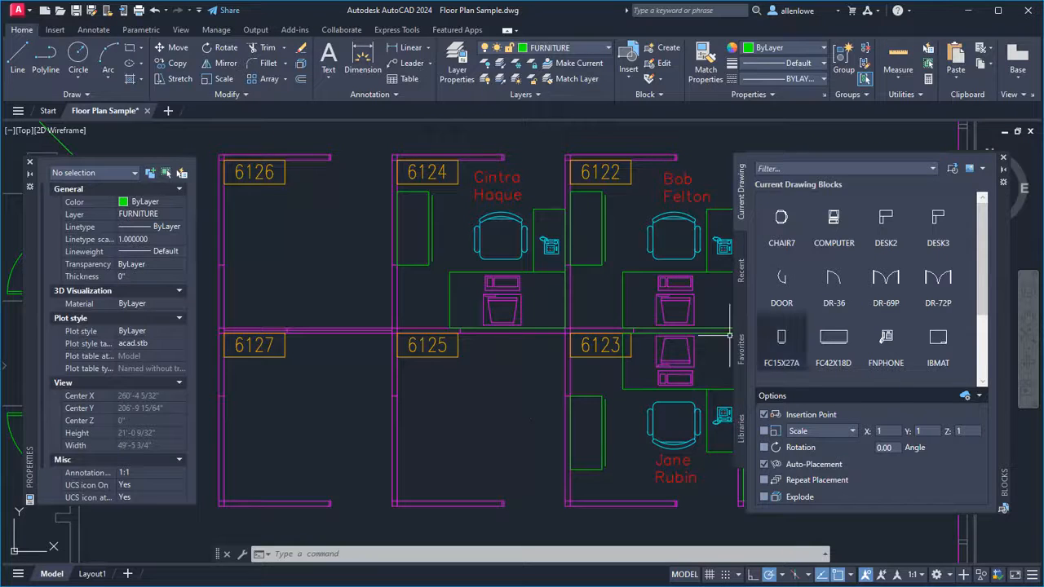
mouse_move(886, 218)
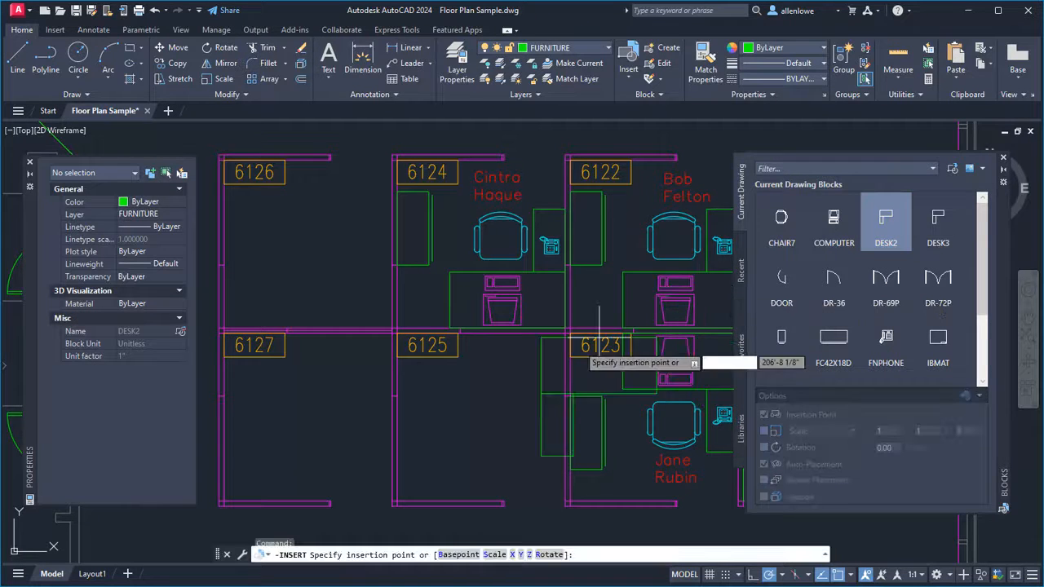
mouse_move(538, 359)
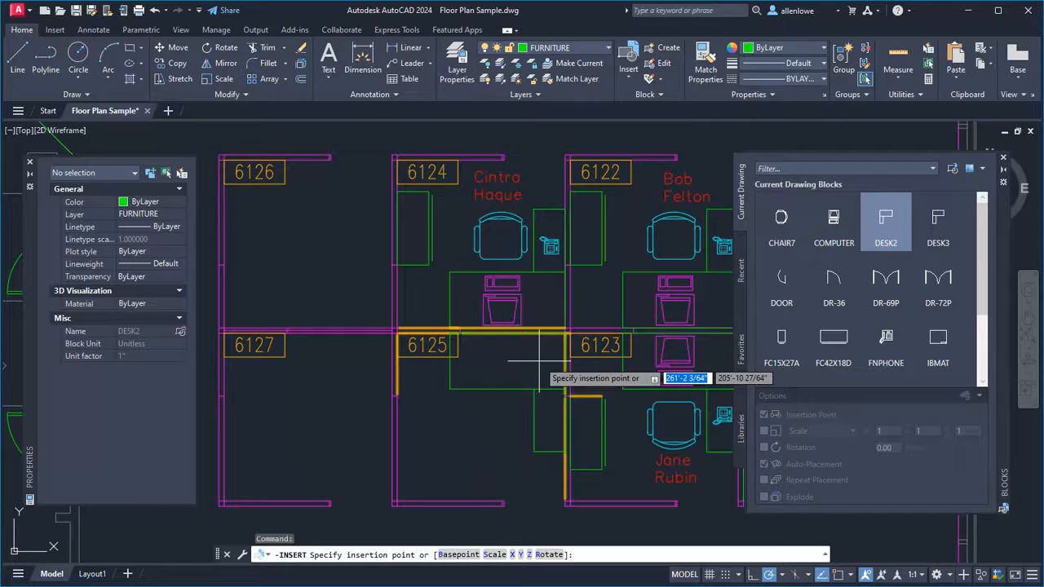
mouse_move(538, 359)
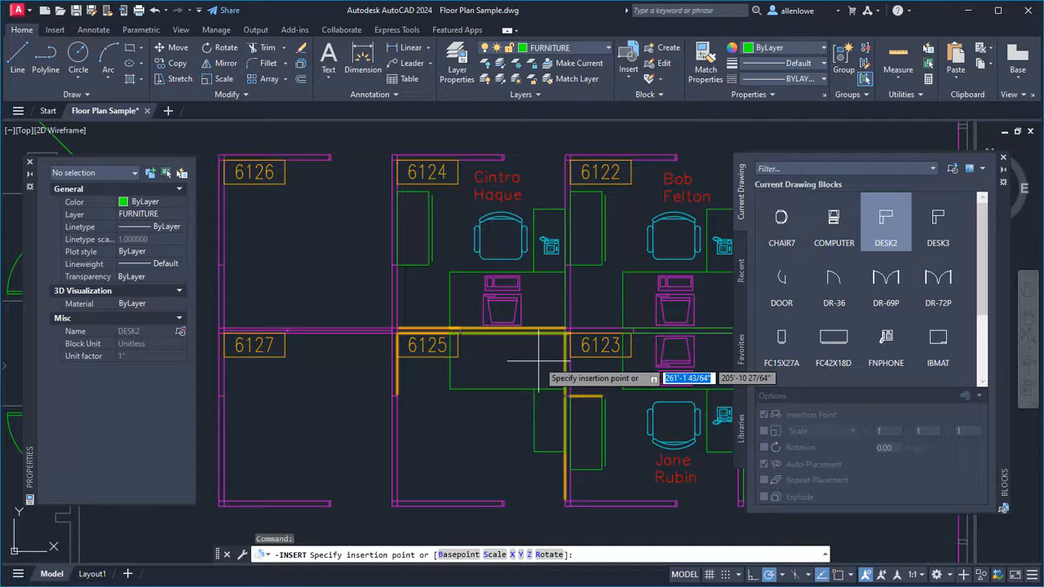
- Toggle automatic wall placement off and back on while inserting DESK2
key(shift+w)
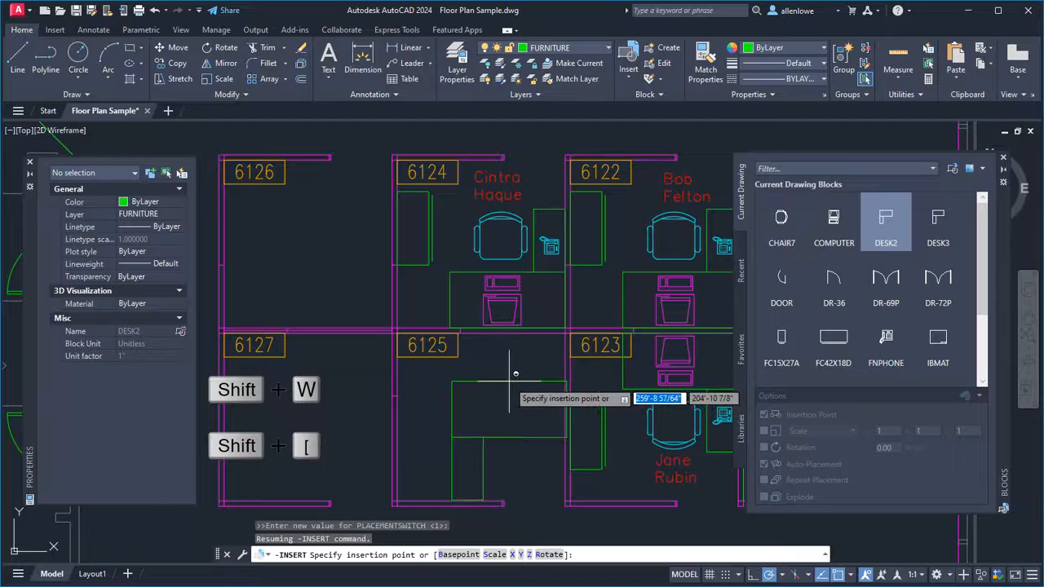
mouse_move(522, 363)
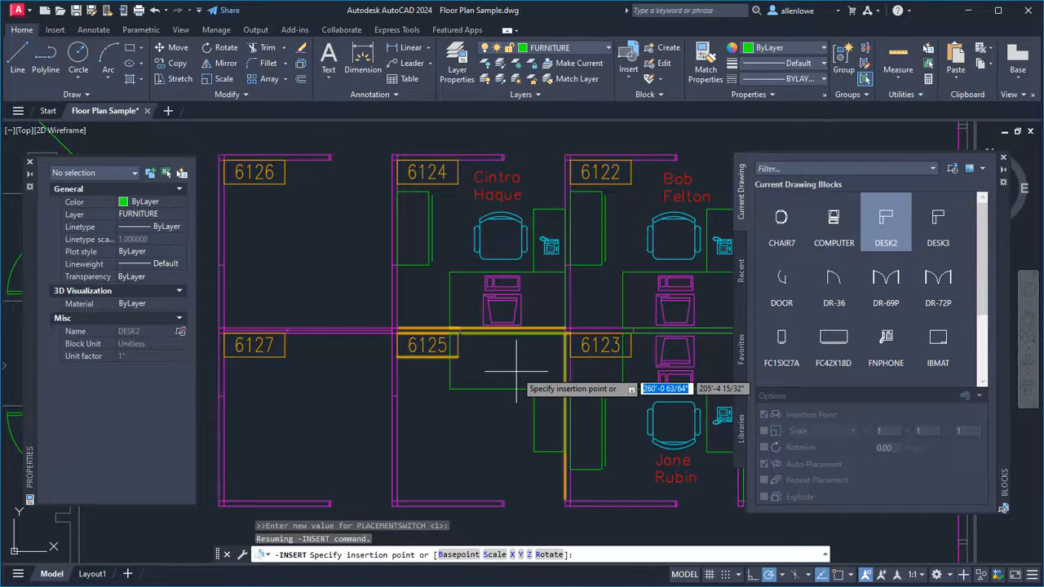
key(ctrl)
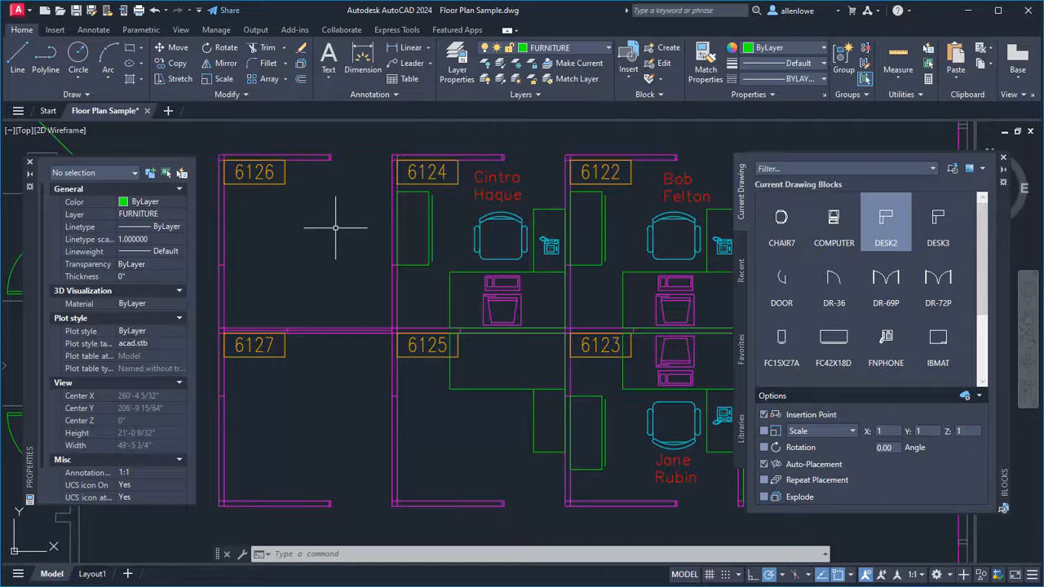
- Select the three CHAIR7 blocks and replace them with new-chair2
click(501, 237)
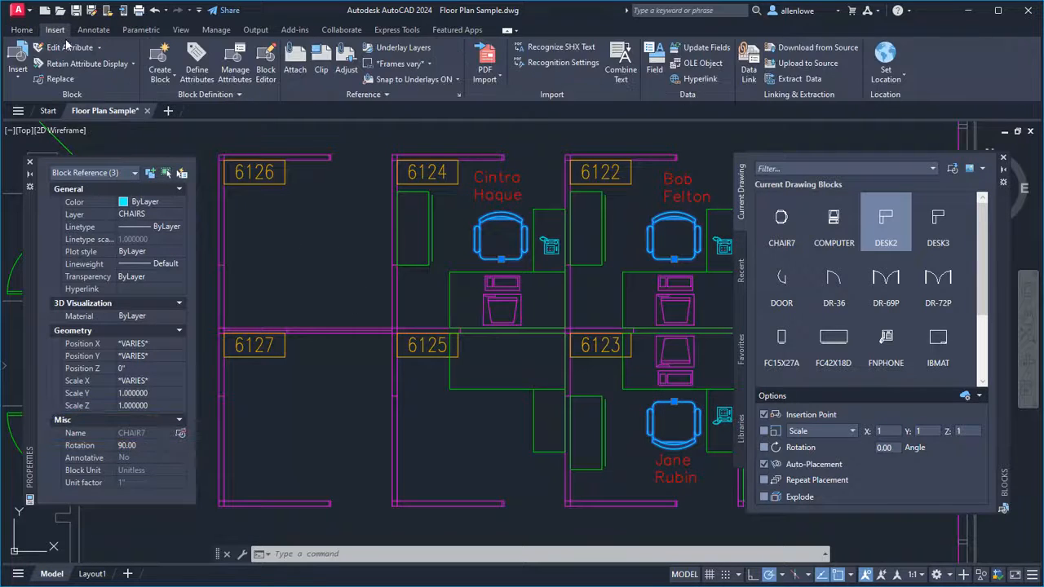
mouse_move(60, 79)
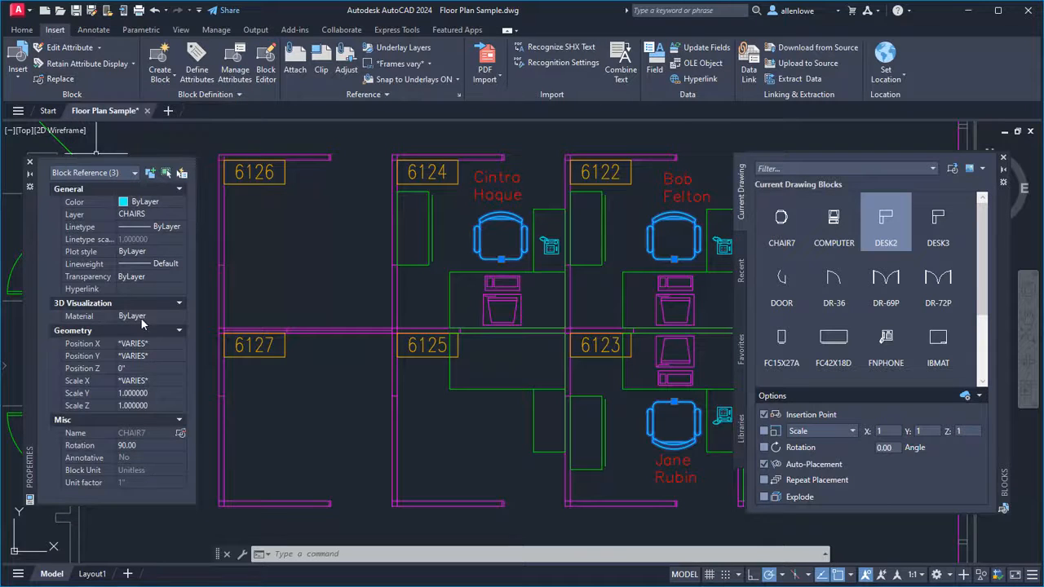
mouse_move(181, 433)
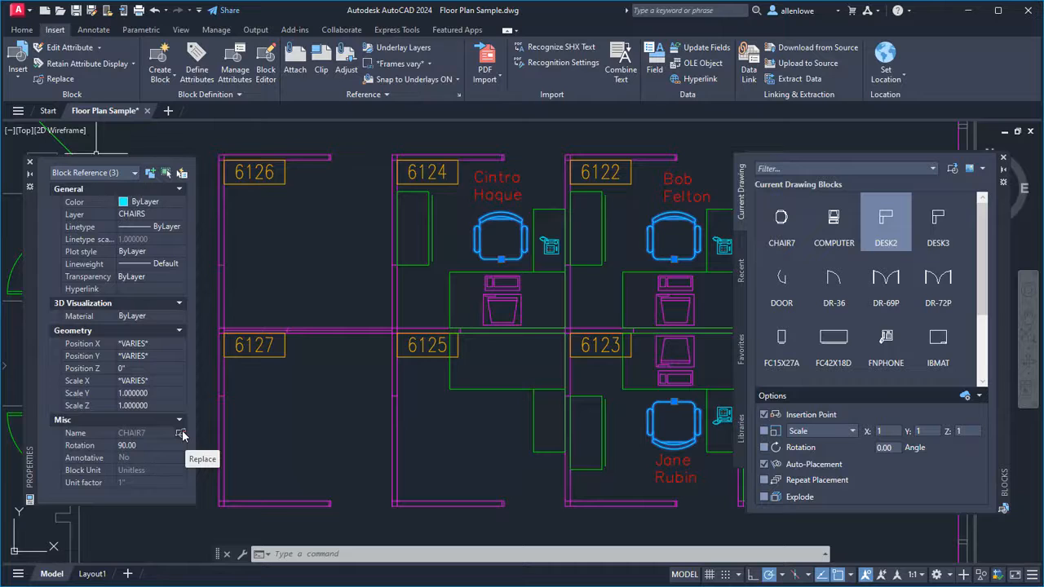
click(182, 433)
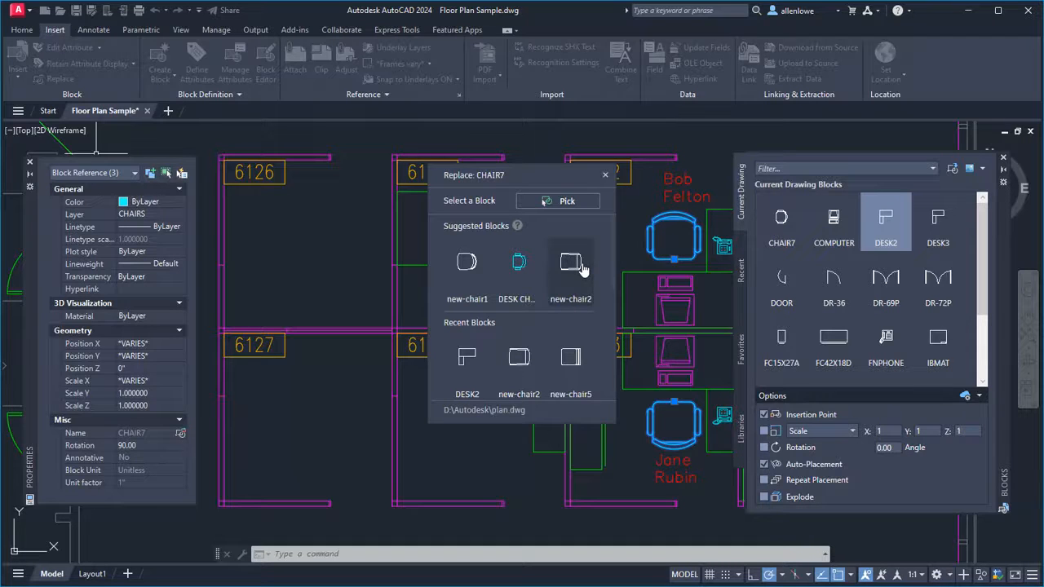
click(570, 263)
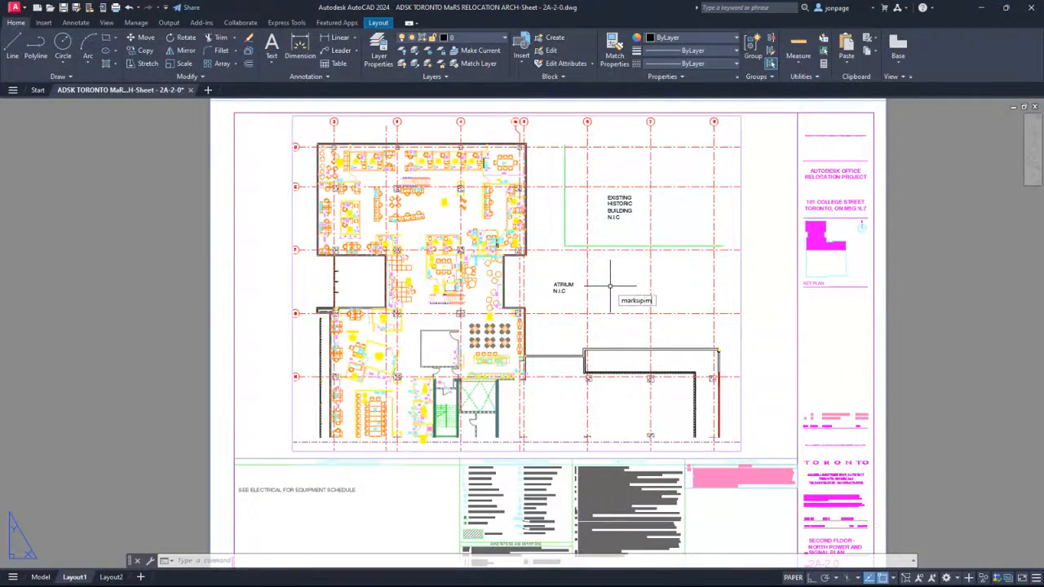
- Import the MARKUPS PDF with MARKUPIMPORT and accept its placement over the sheet
text(MARKUPIMPORT)
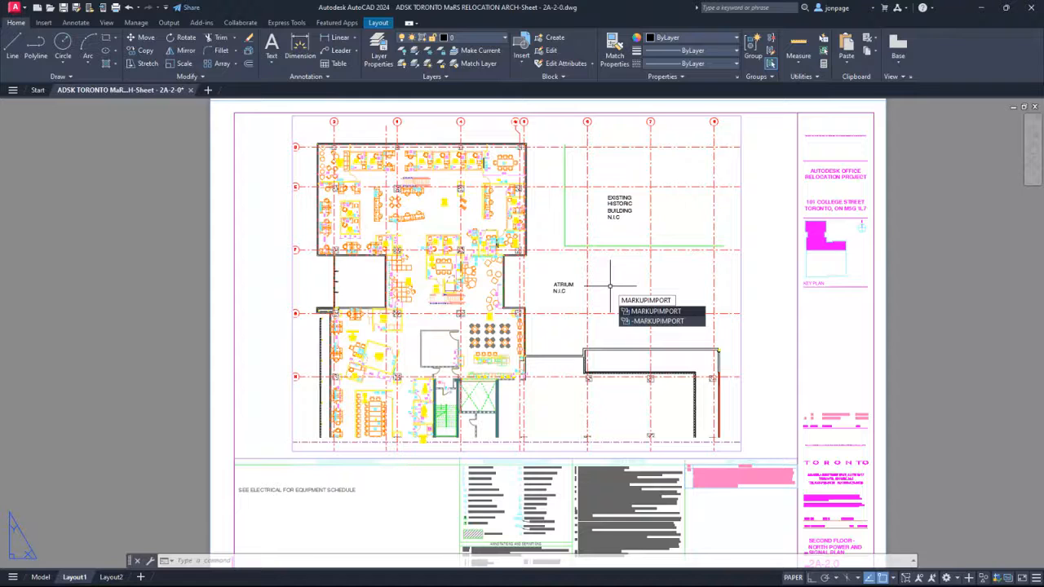
click(655, 311)
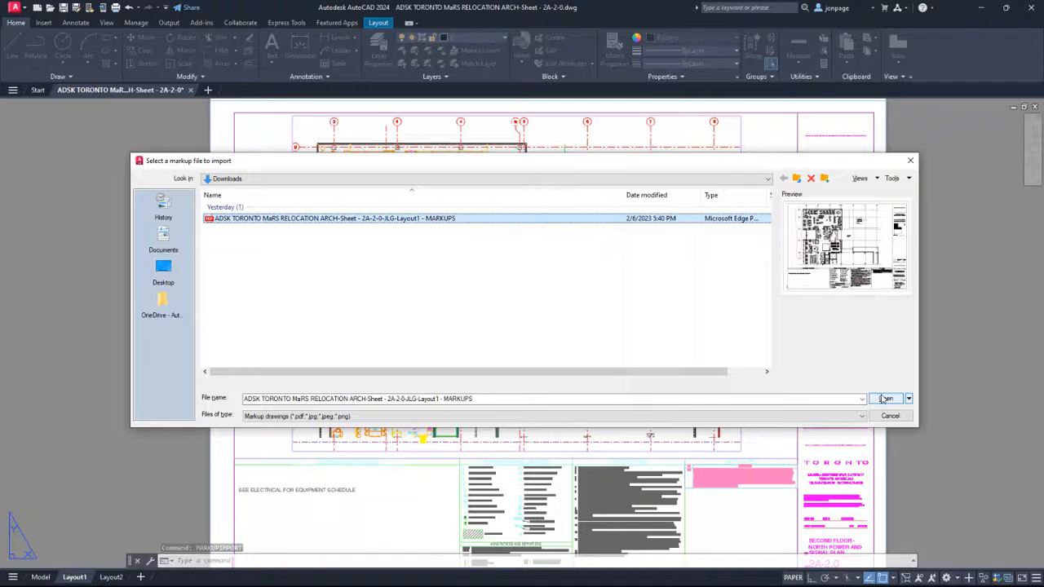
click(886, 399)
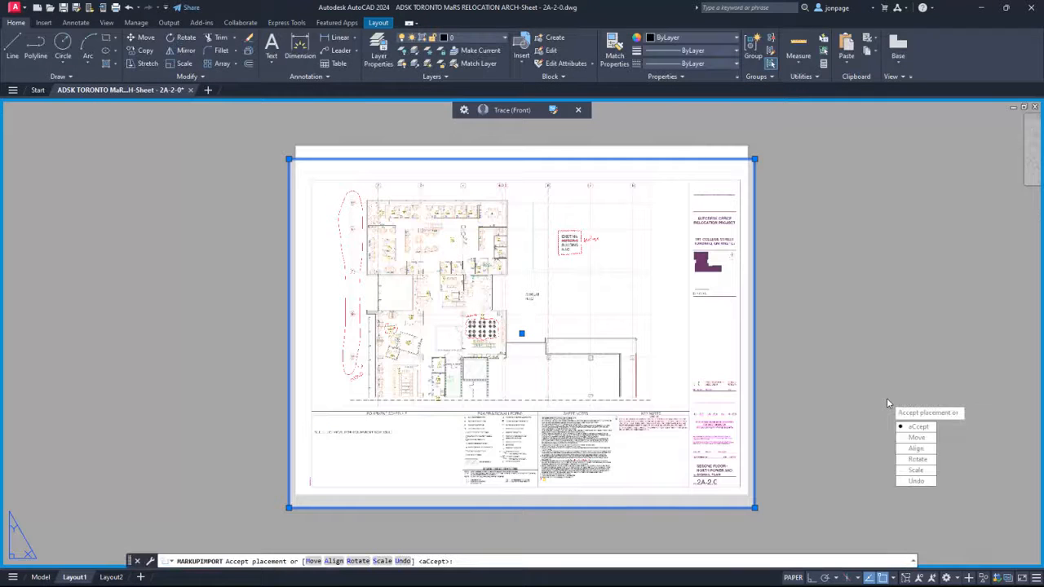
click(919, 426)
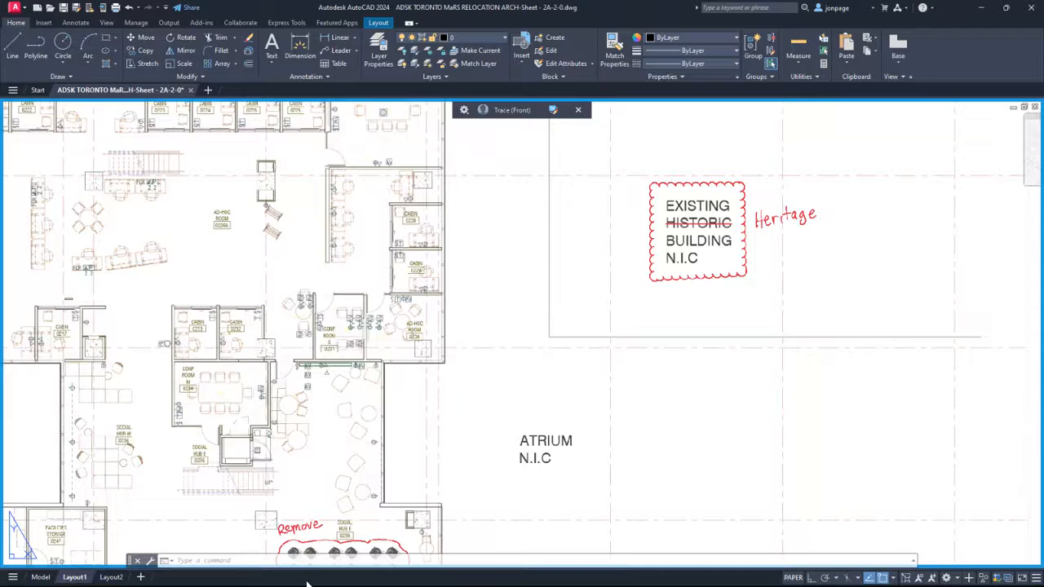
mouse_move(500, 325)
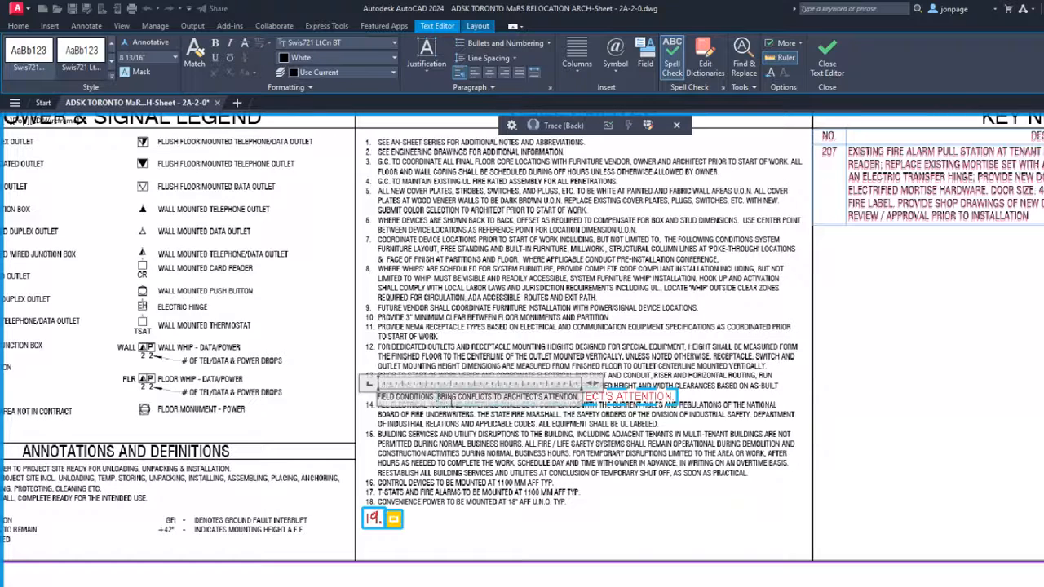
- Confirm the imported markups, keeping the trace overlaid on the sheet
click(826, 49)
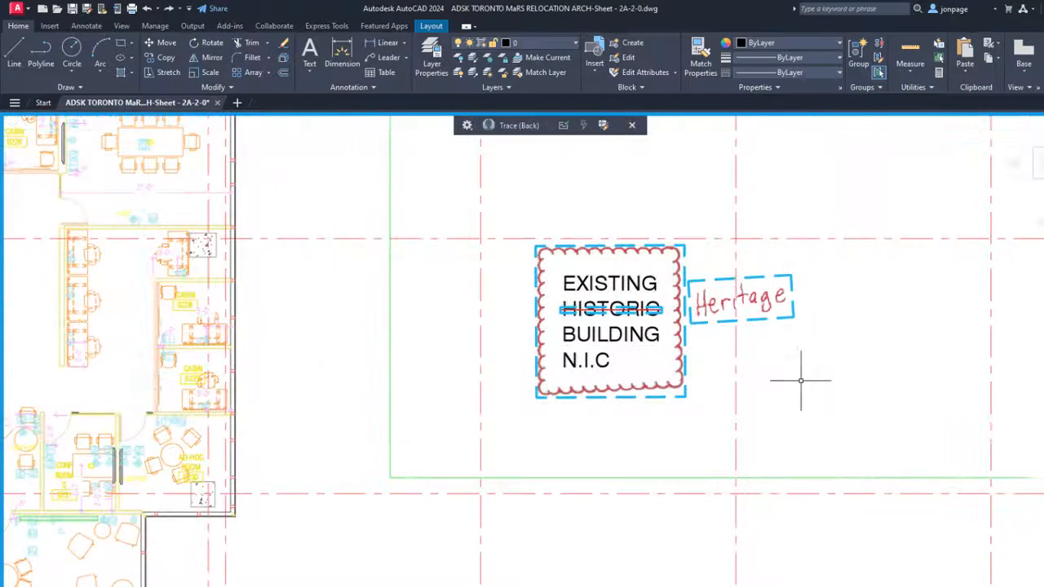
mouse_move(657, 314)
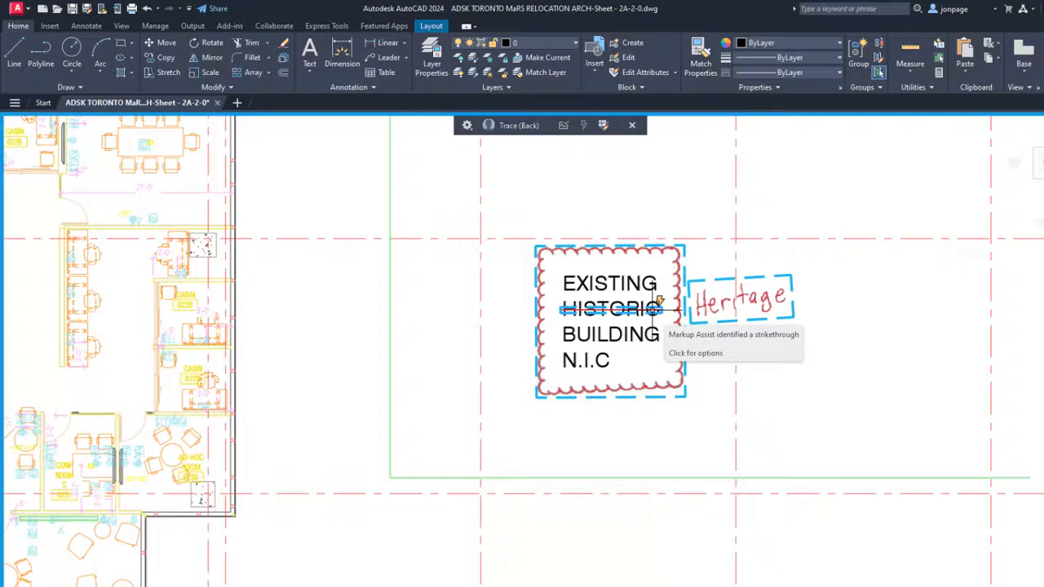
- Replace HISTORIC with the handwritten HERITAGE in the existing building label
click(695, 352)
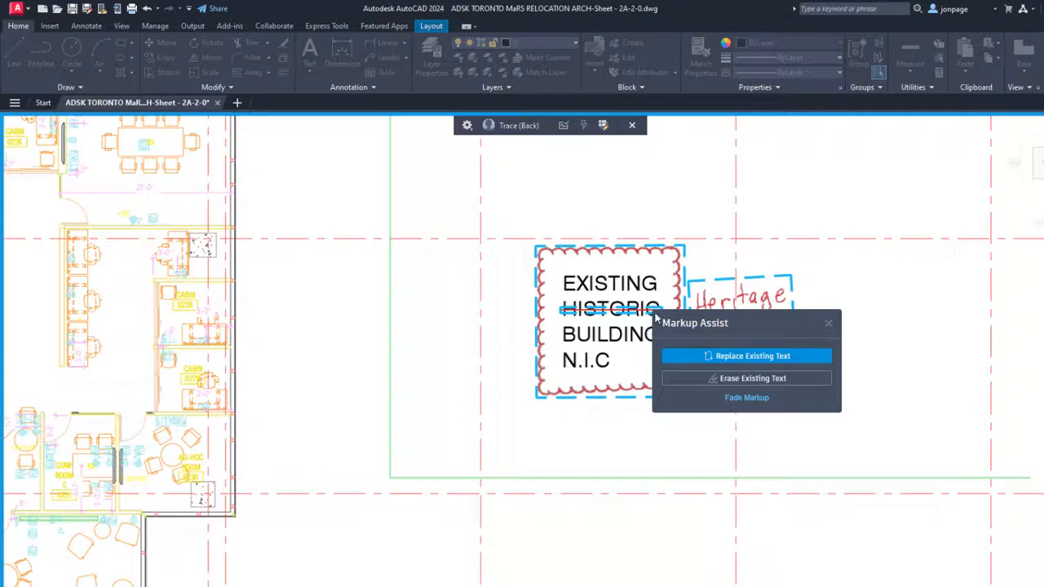
mouse_move(745, 356)
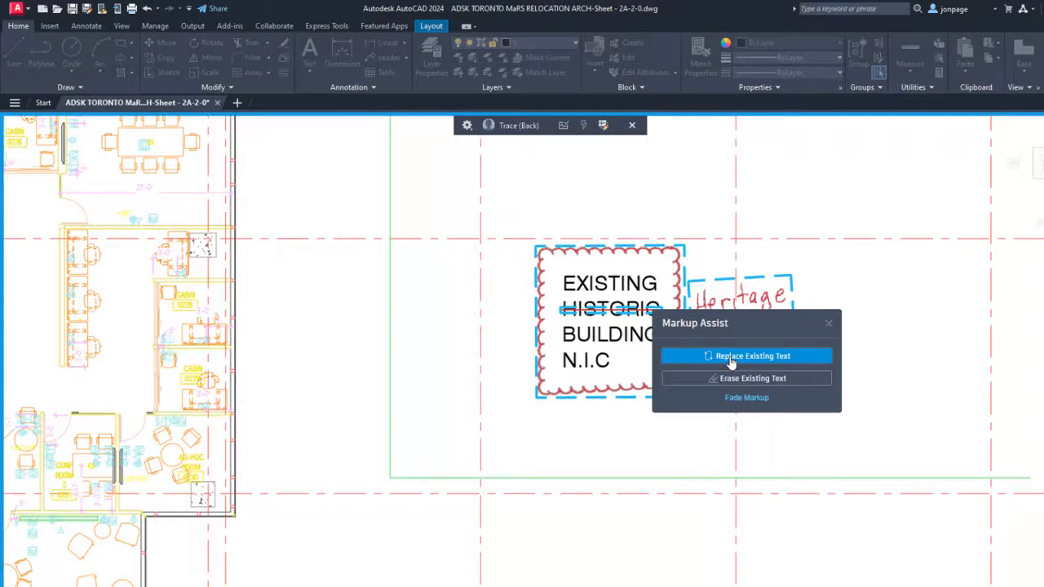
click(746, 355)
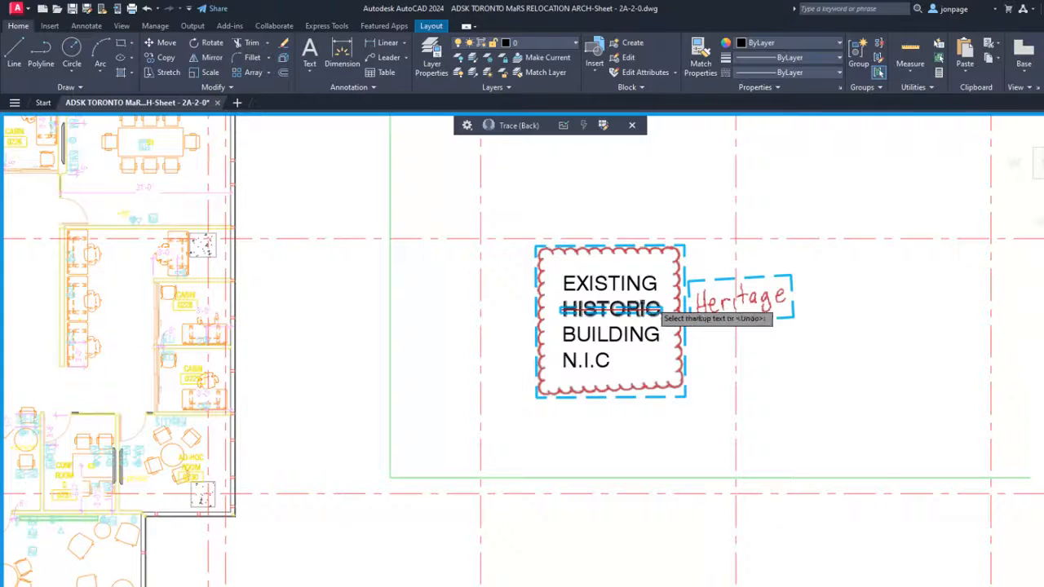
double_click(612, 308)
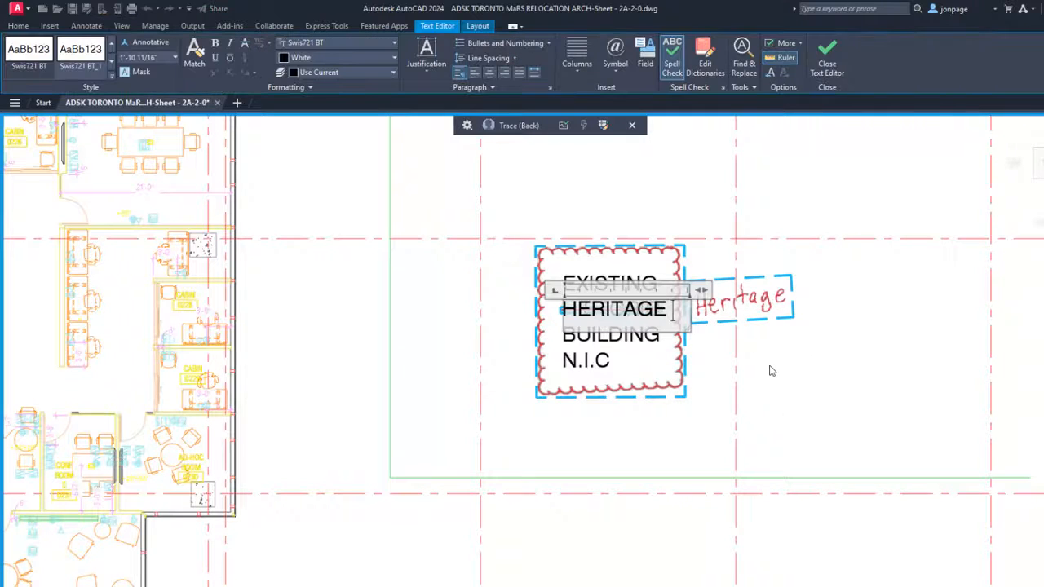
click(826, 53)
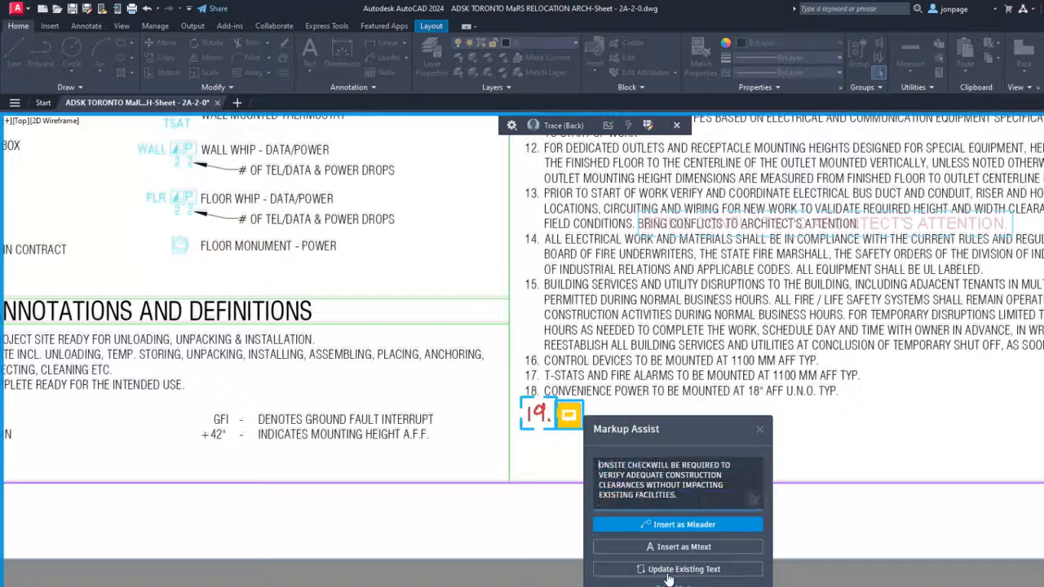
- Add handwritten note 19 to the existing numbered notes via Update Existing Text
click(683, 569)
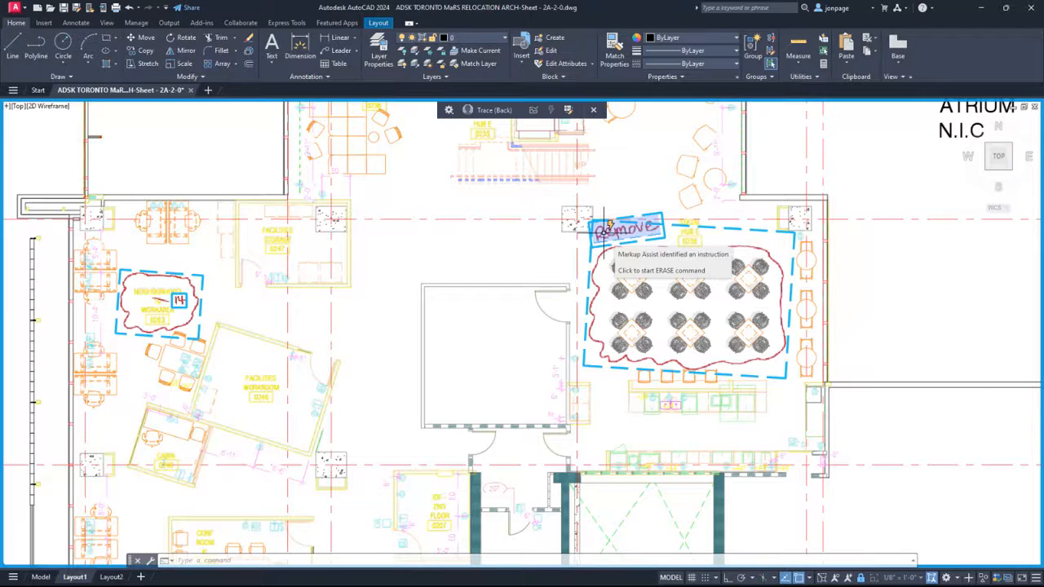
- Erase the circled furniture marked Remove and fade its boundary markup
click(661, 270)
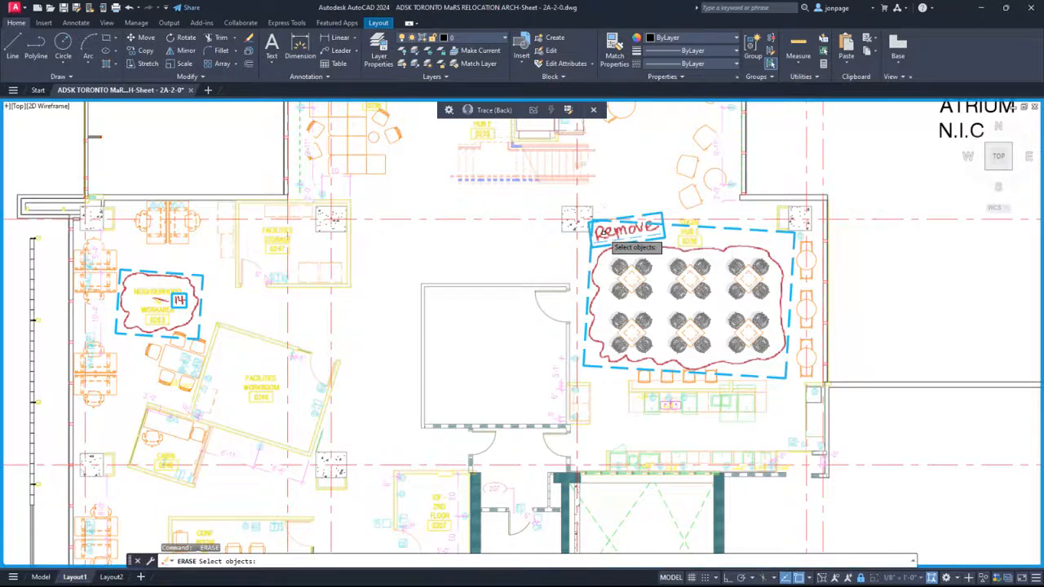
drag(608, 249, 716, 317)
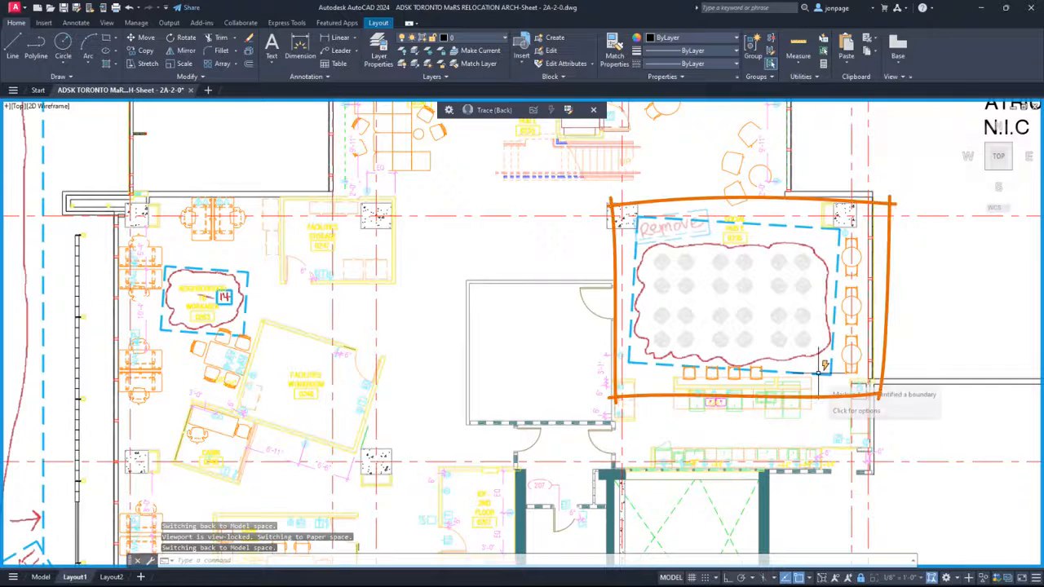
click(857, 411)
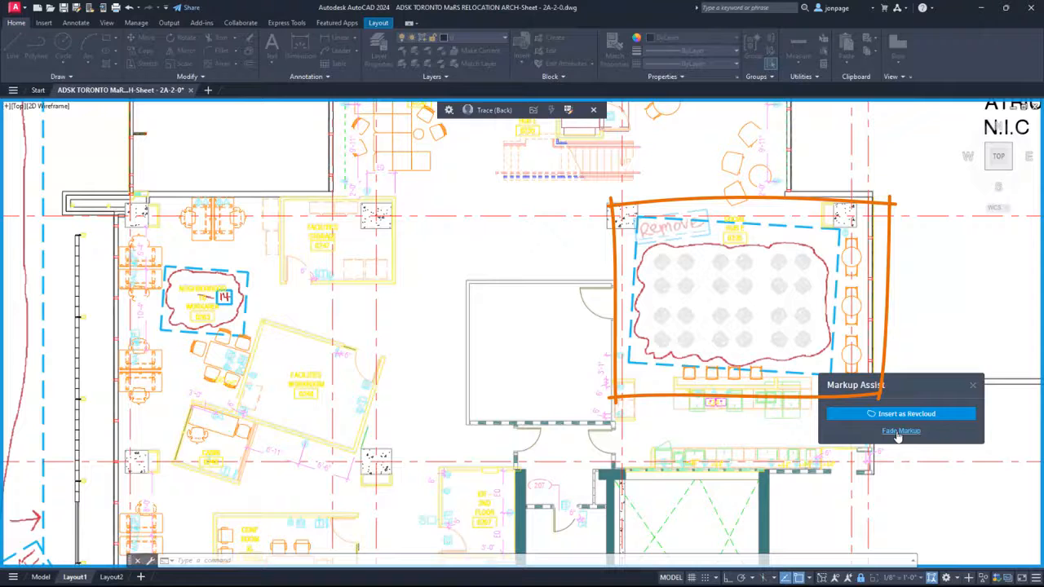
click(901, 431)
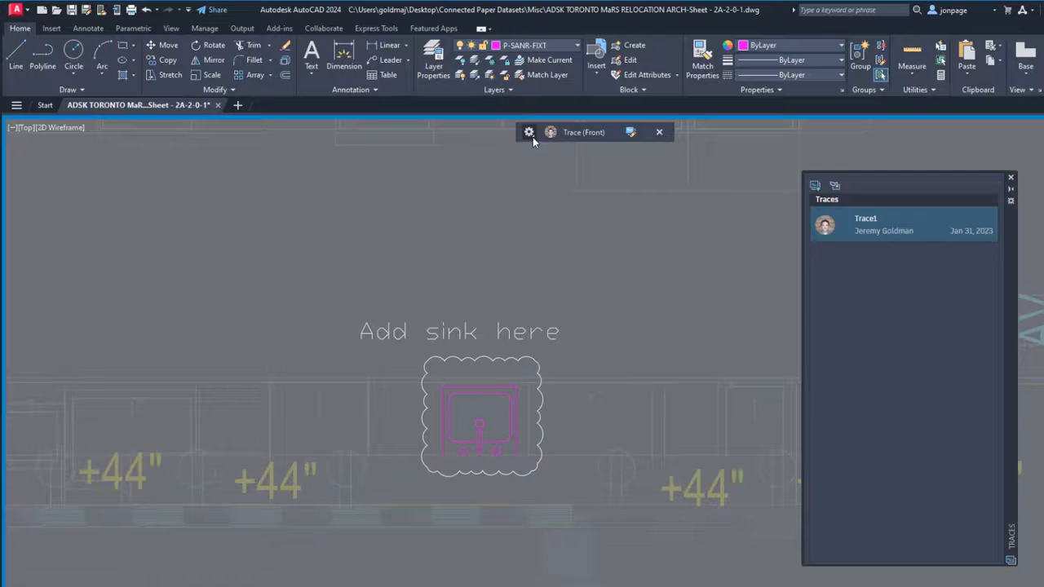
- Open the Trace settings to adjust the overlay effect transparency
click(529, 132)
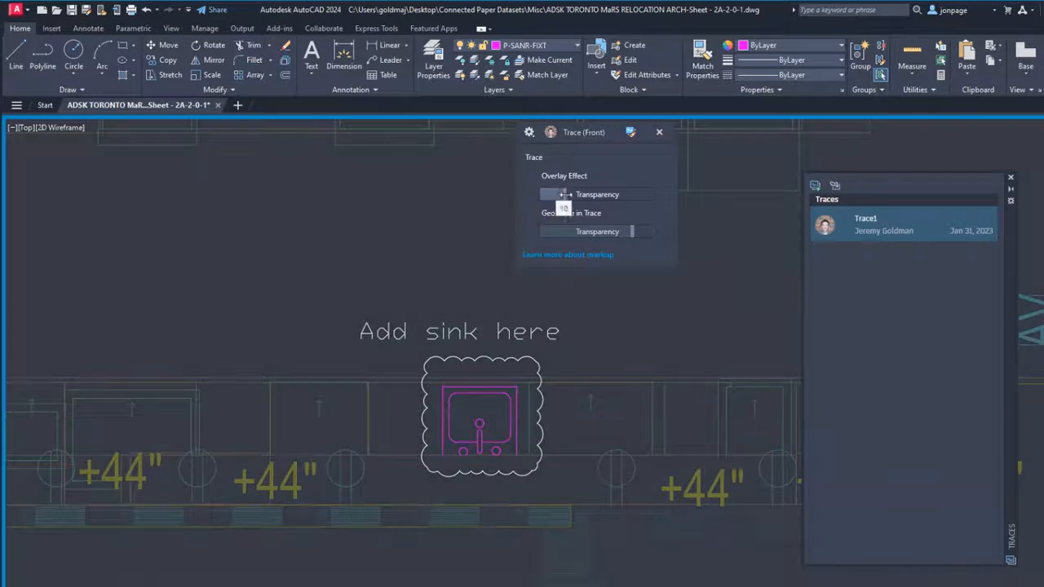
mouse_move(632, 231)
text(copy)
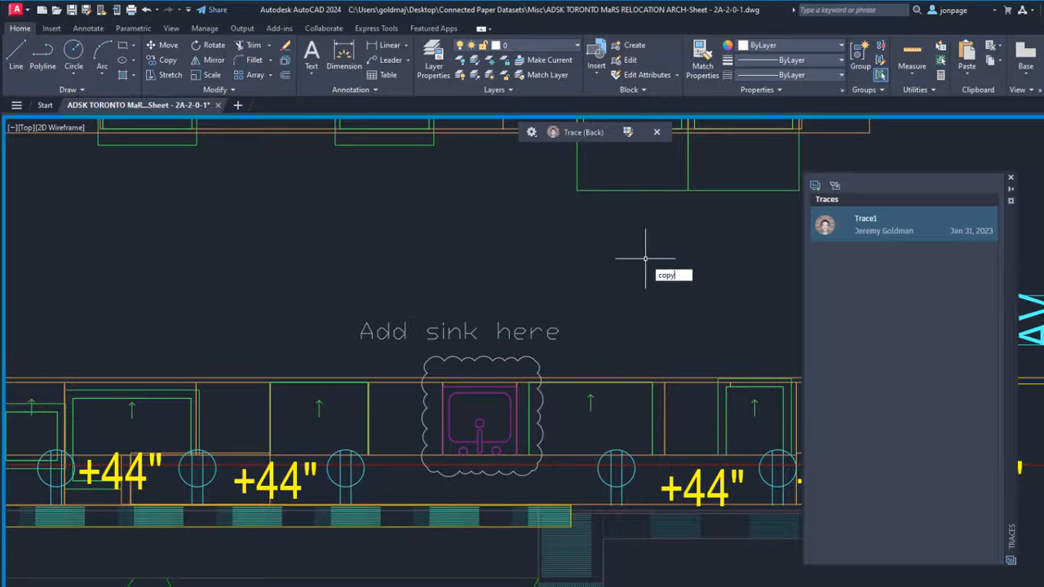
- Copy the sink geometry from the trace into the drawing with FROMTRACE
text(FROMTRACE)
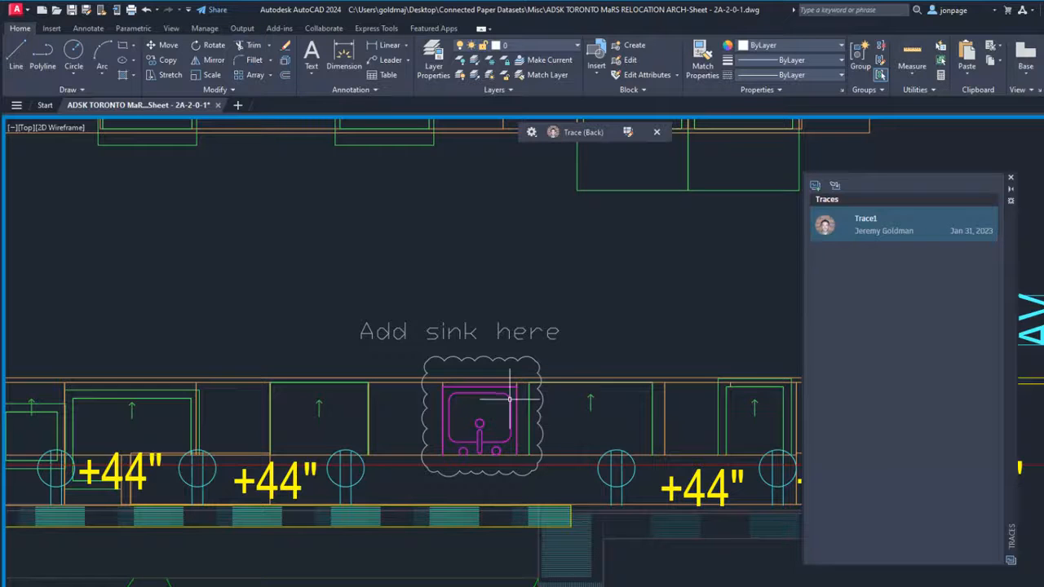
click(657, 132)
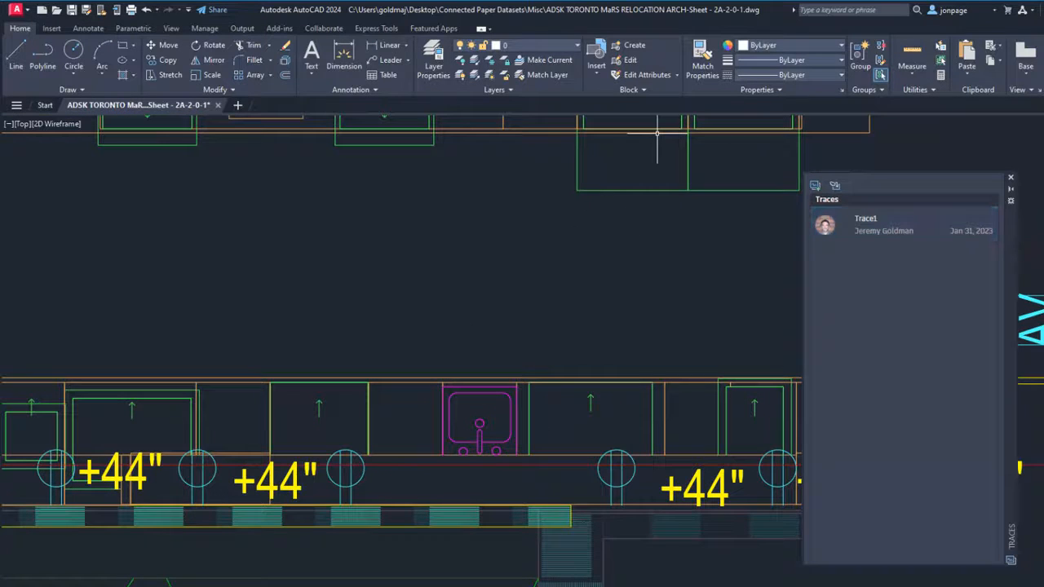